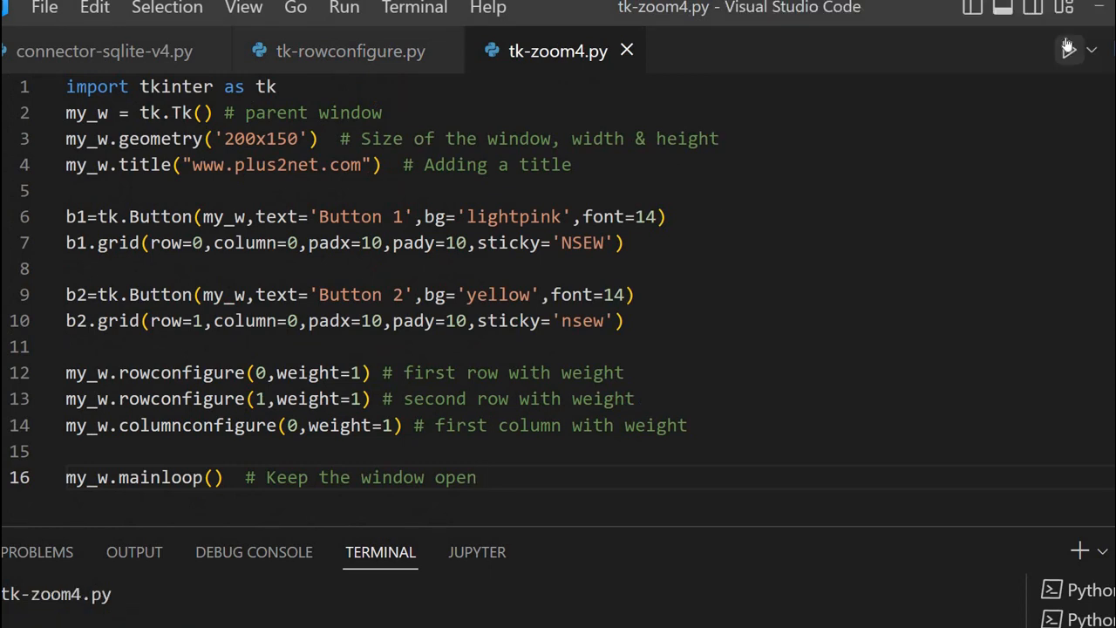
Step: Run tk-zoom4.py to preview its window with pink and yellow buttons stacked
{"action": "left_click", "coordinate": [1068, 49]}
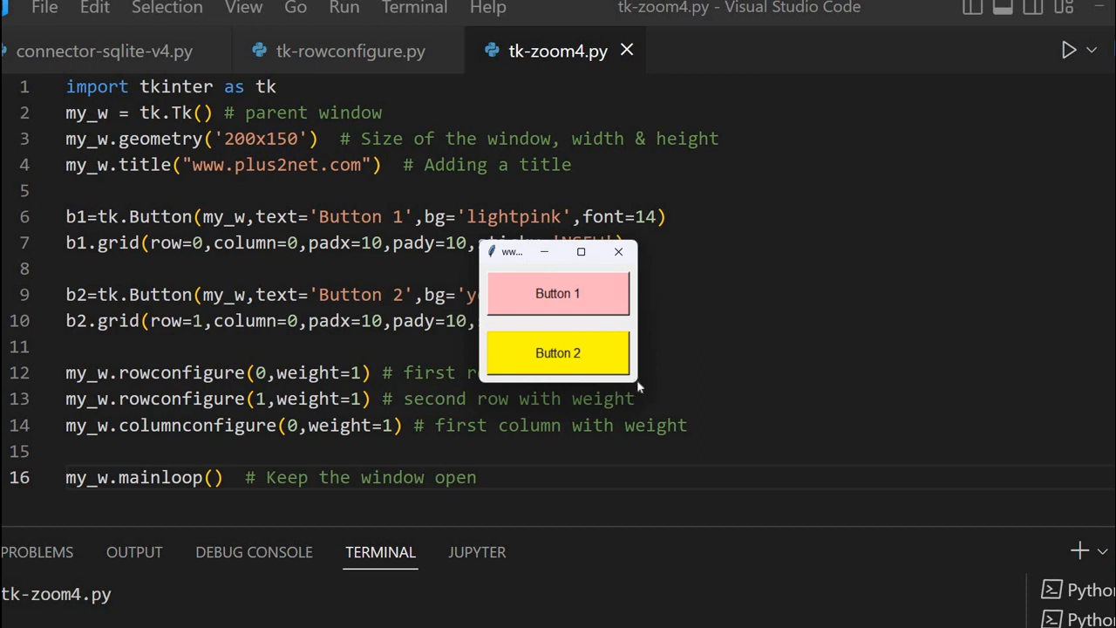
{"action": "mouse_move", "coordinate": [613, 386]}
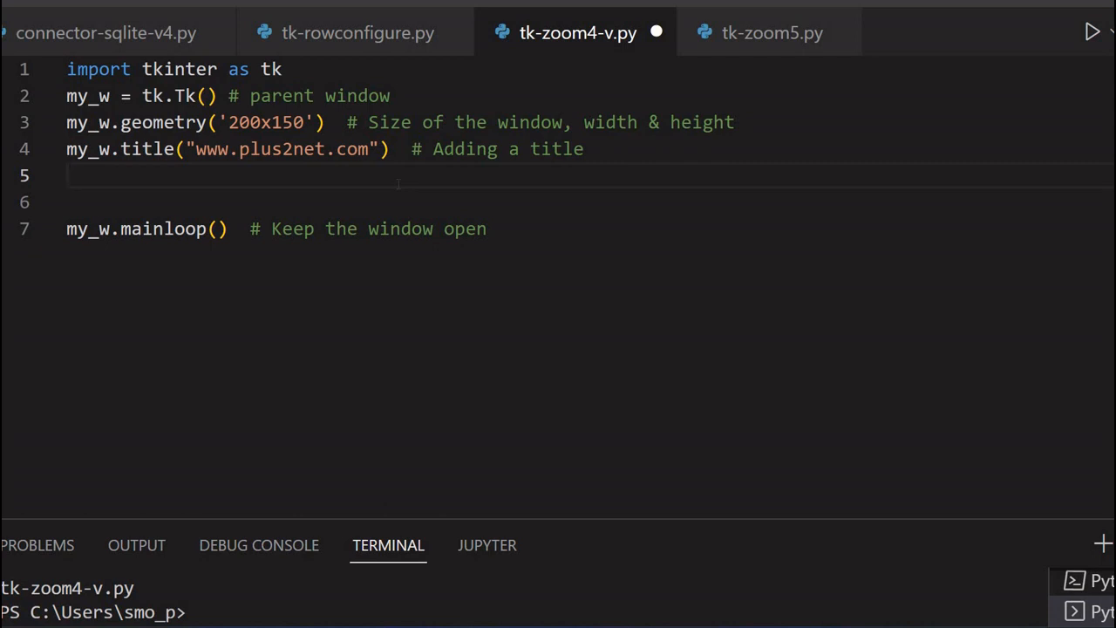
Step: Define b1 on line 6 as a light-pink 'Button-1' with font size 14
{"action": "type", "text": "b"}
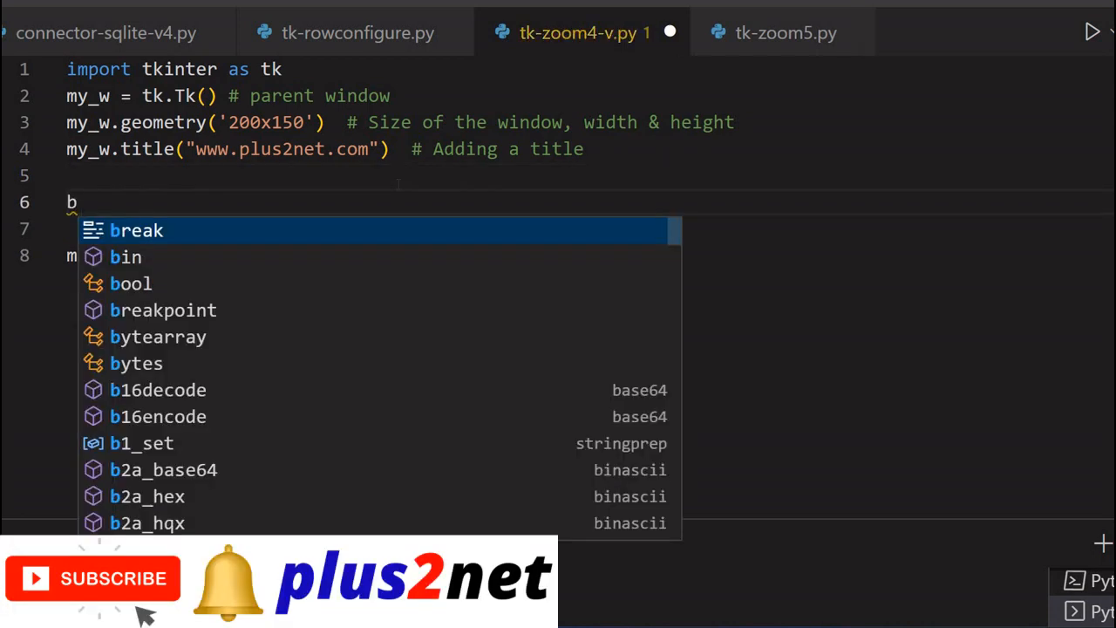
{"action": "type", "text": "1=tk."}
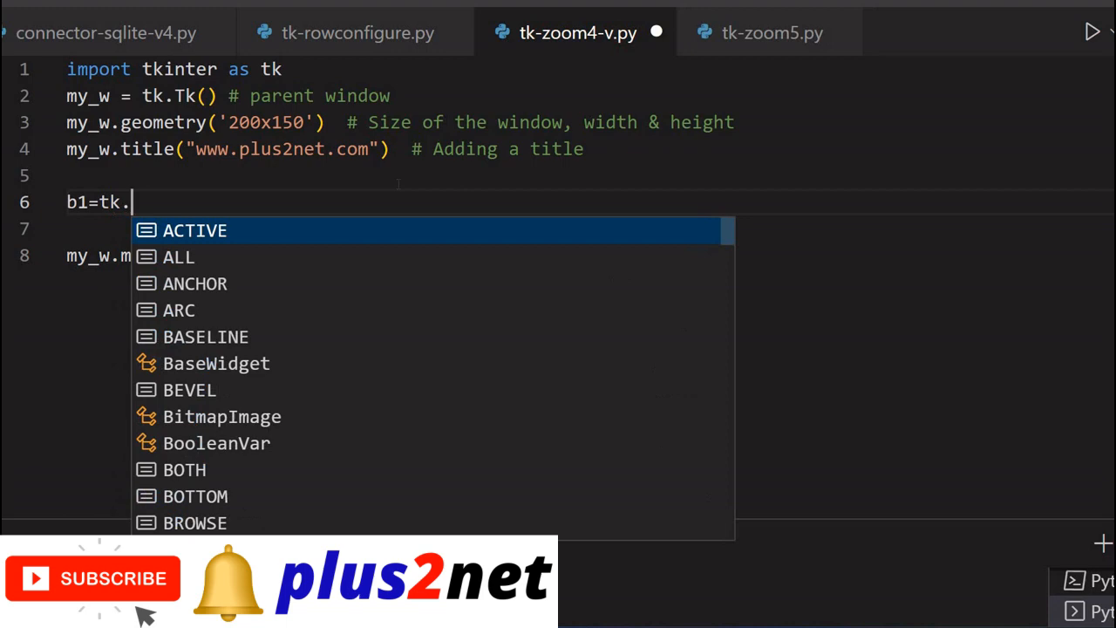
{"action": "type", "text": "Butt"}
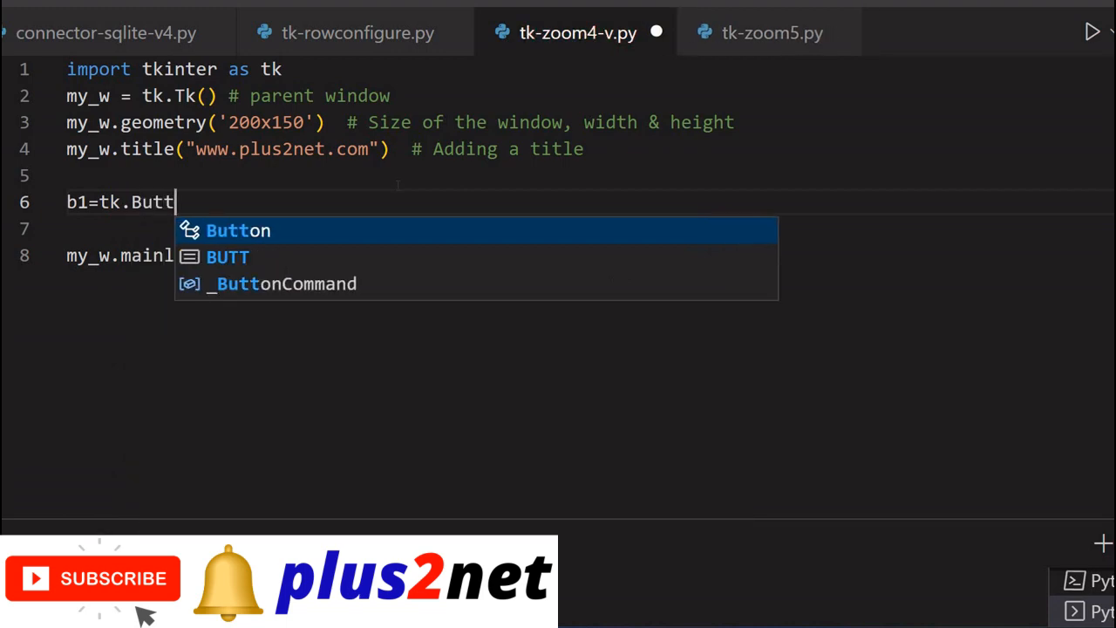
{"action": "type", "text": "on(my_w"}
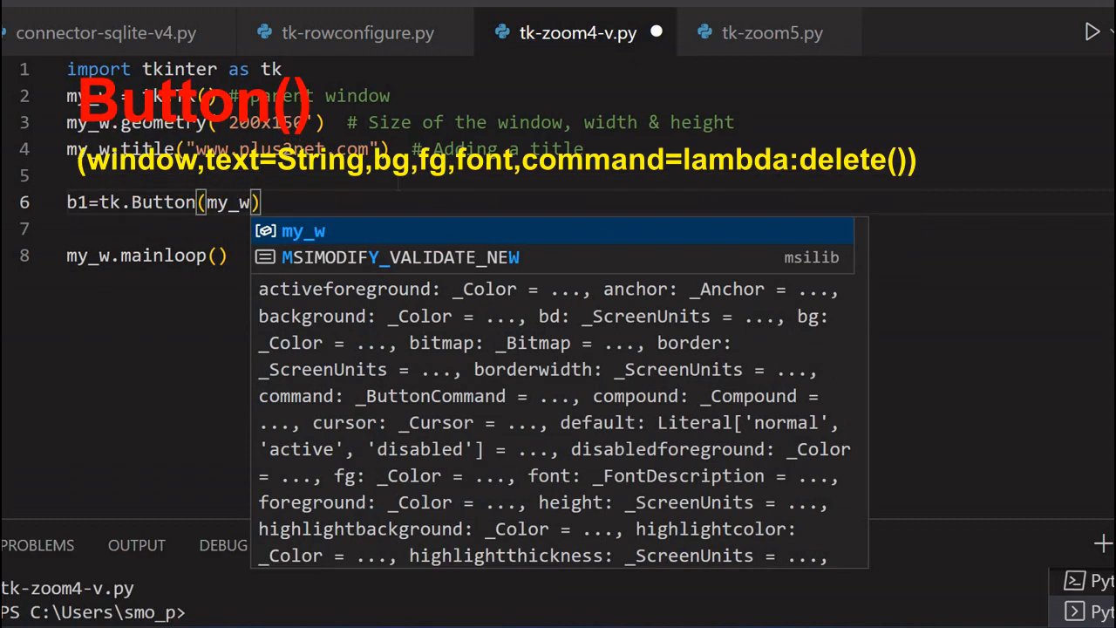
{"action": "type", "text": ",text='Button-1"}
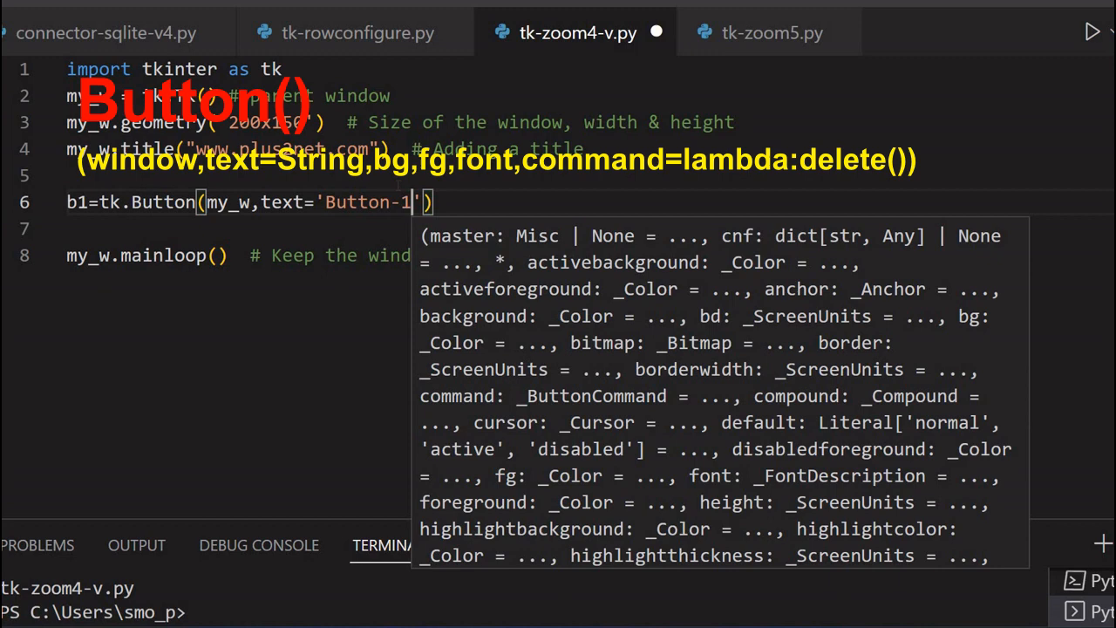
{"action": "type", "text": ",bg="}
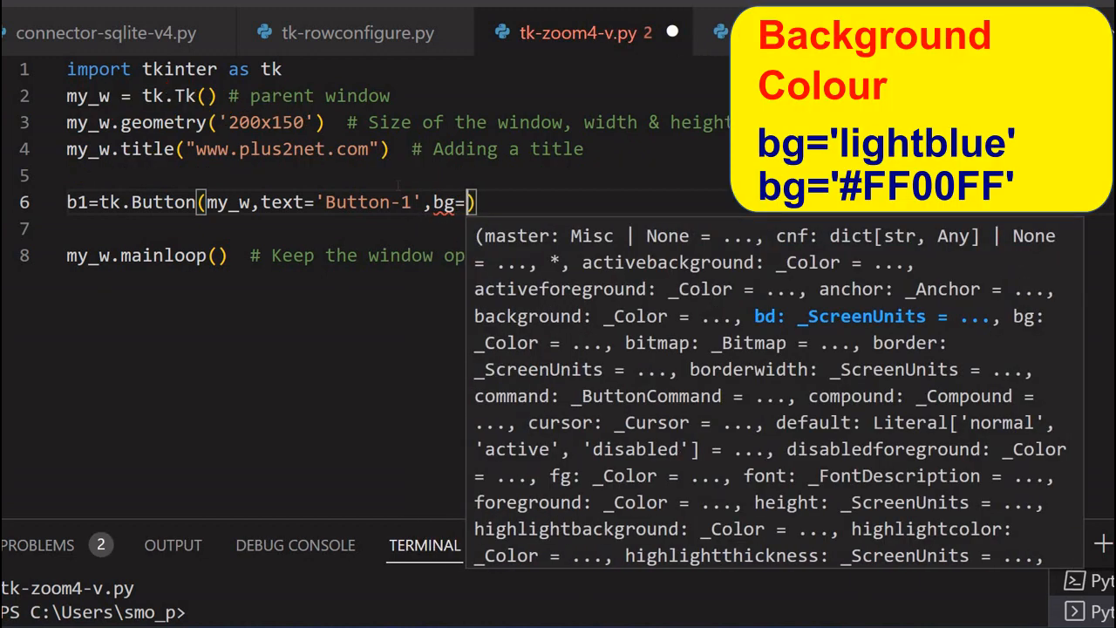
{"action": "type", "text": "l"}
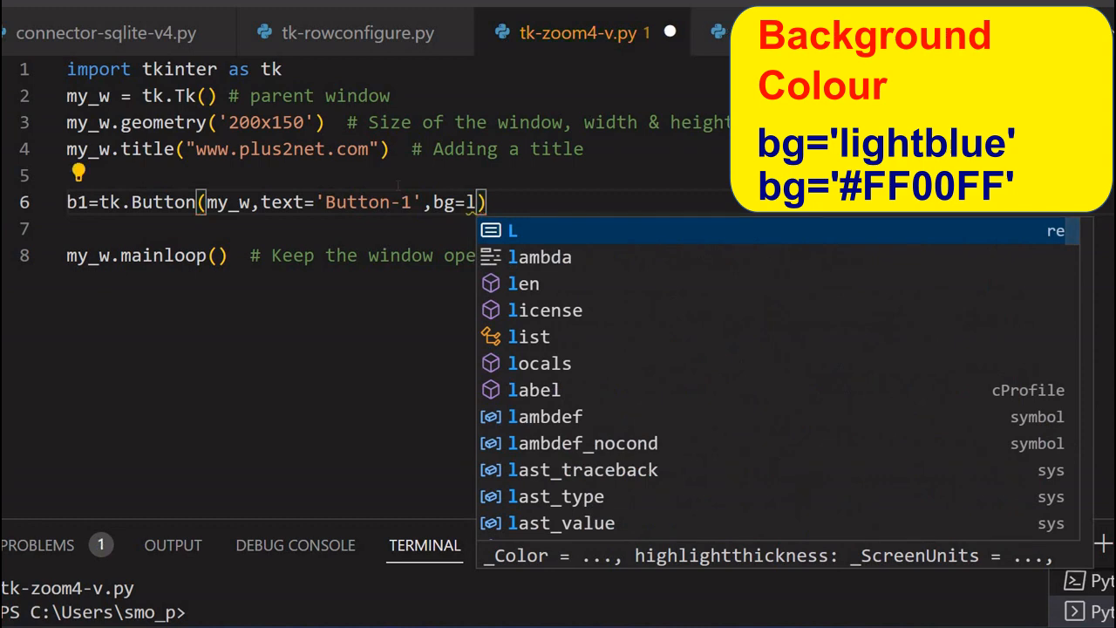
{"action": "type", "text": "ightpink'"}
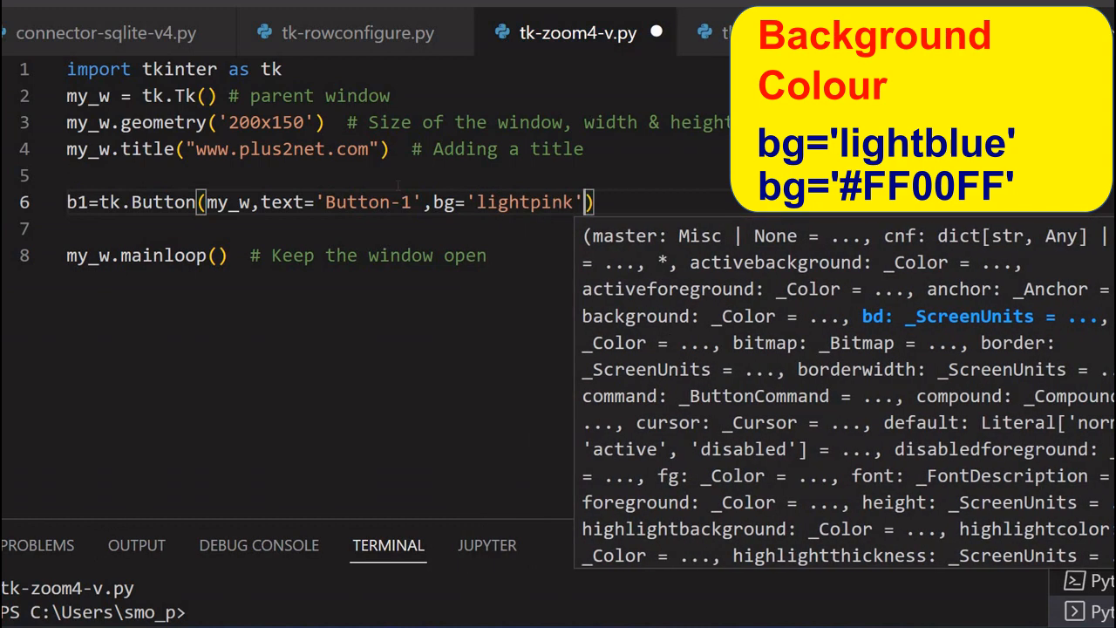
{"action": "type", "text": "fot"}
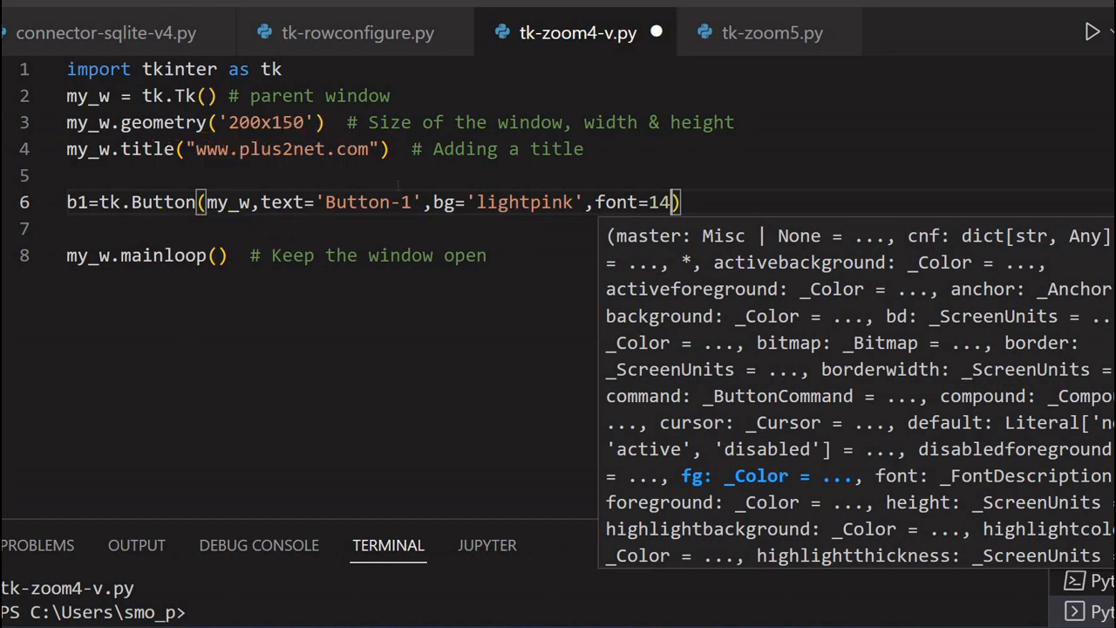
Step: Grid Button-1 at row 0, column 0 with 10-pixel padding and sticky 'nsew'
{"action": "type", "text": "b"}
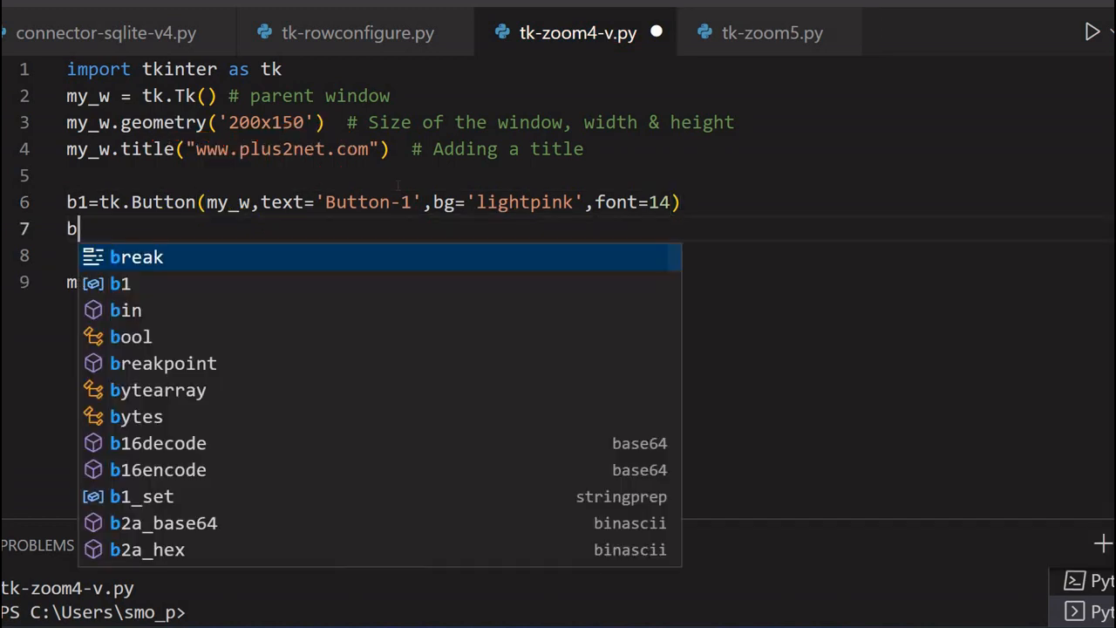
{"action": "type", "text": "1.grid"}
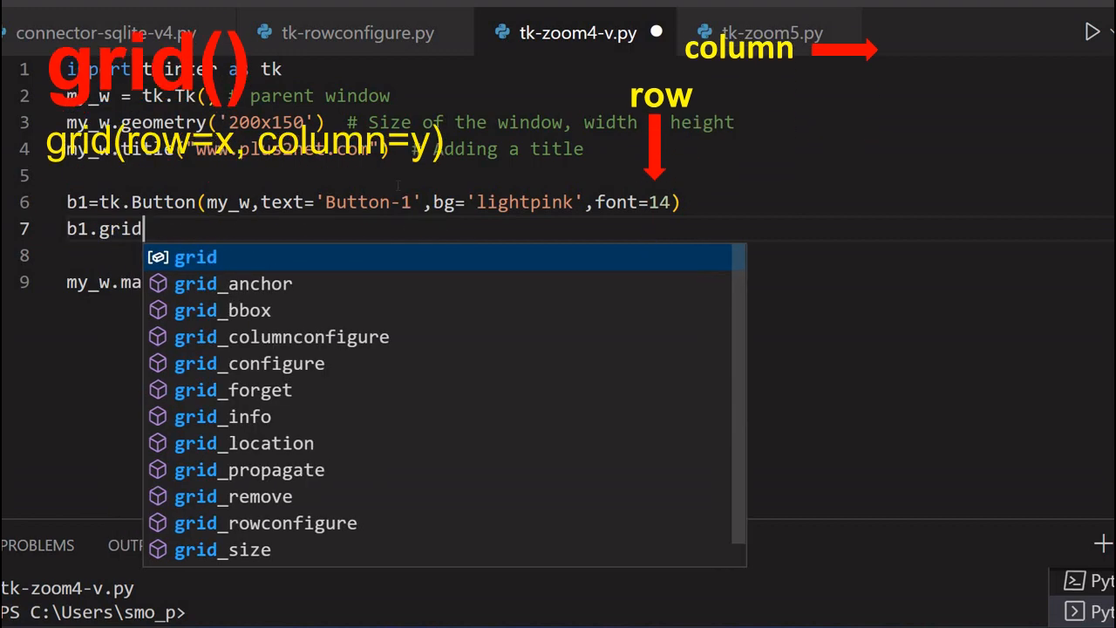
{"action": "type", "text": "(row="}
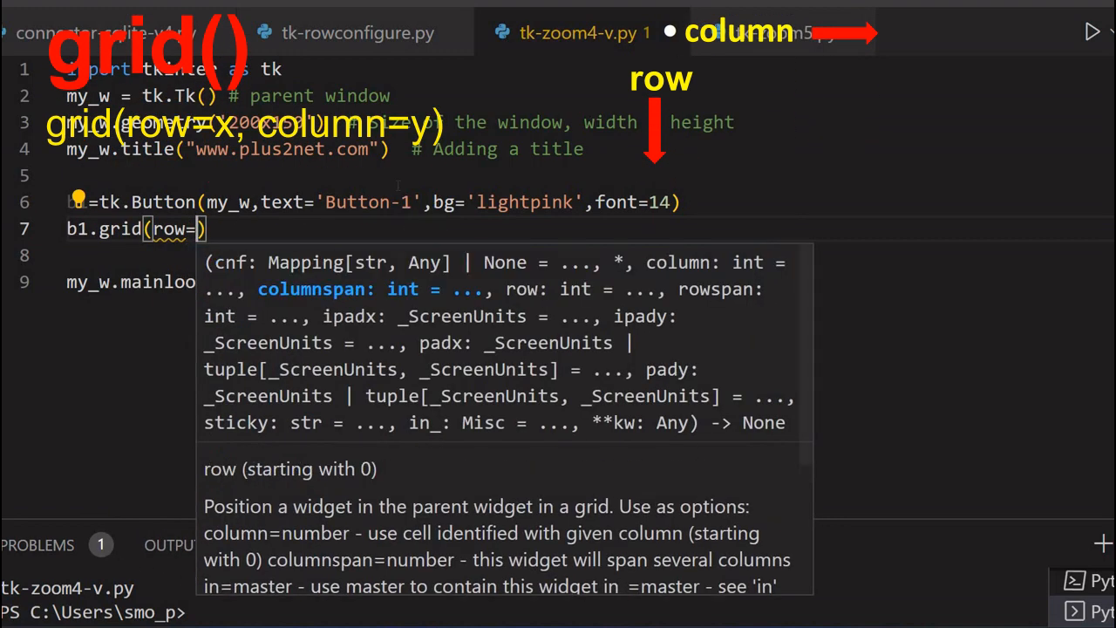
{"action": "type", "text": "0"}
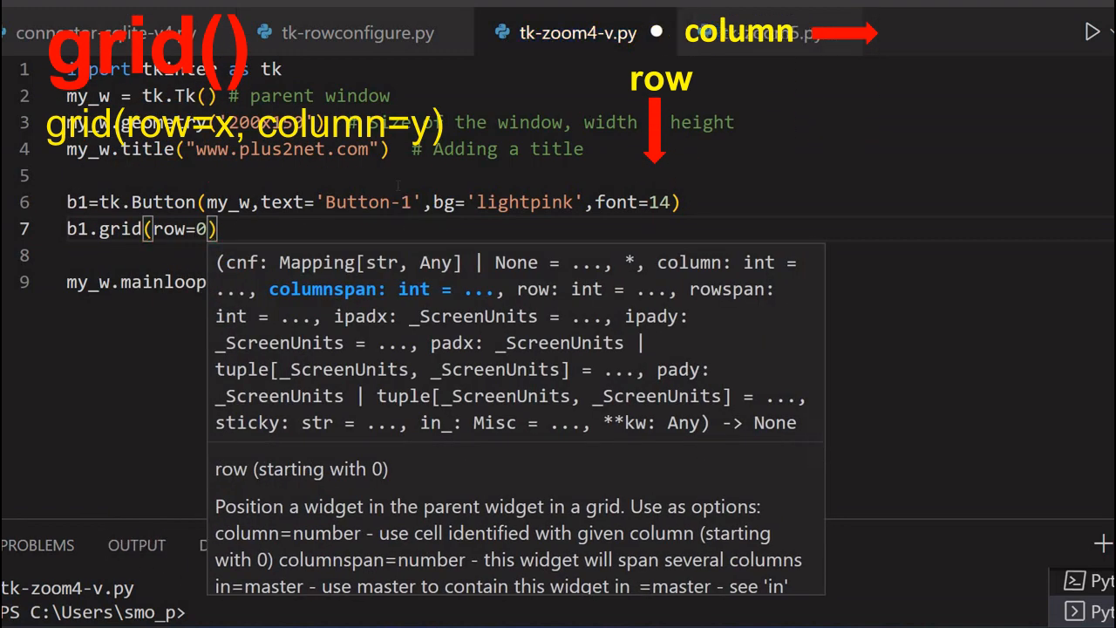
{"action": "type", "text": ",column"}
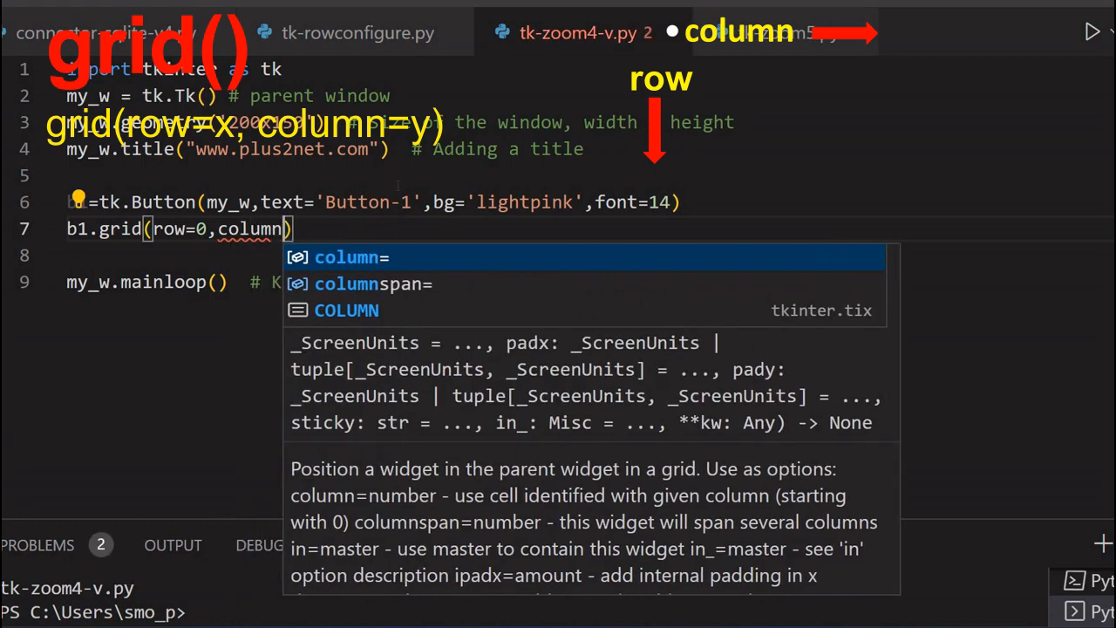
{"action": "type", "text": "=0"}
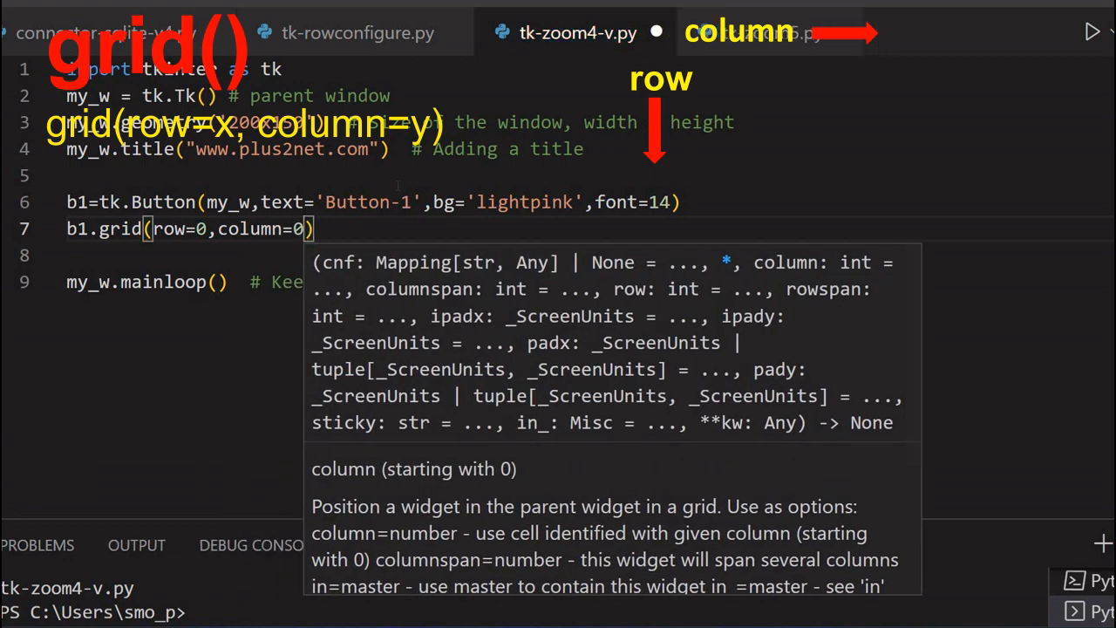
{"action": "type", "text": ",padx"}
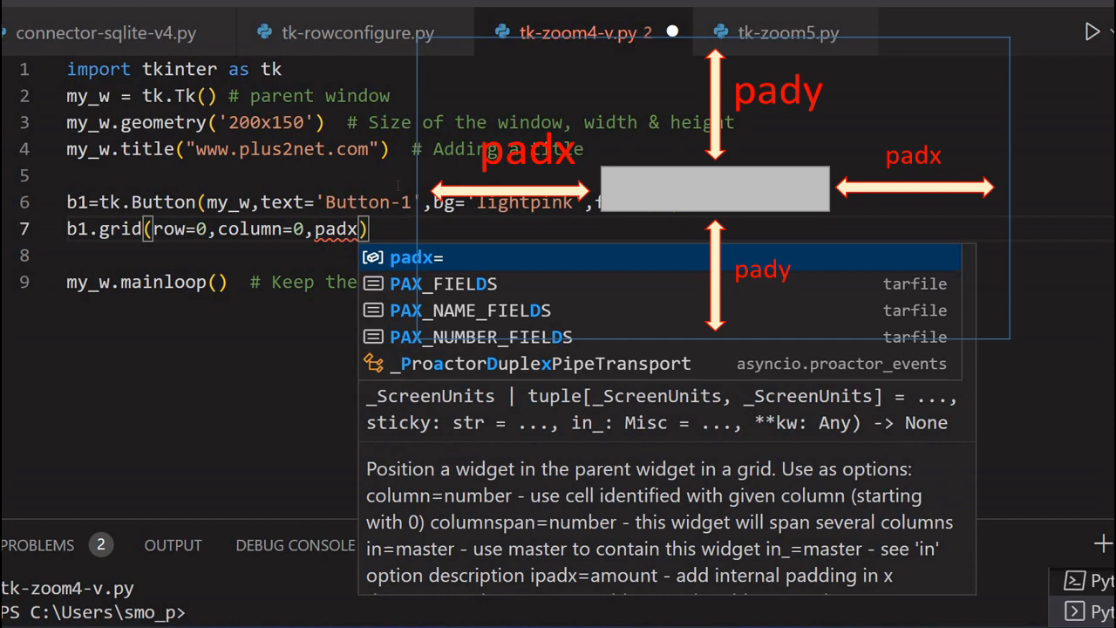
{"action": "type", "text": "=10,pady=10,"}
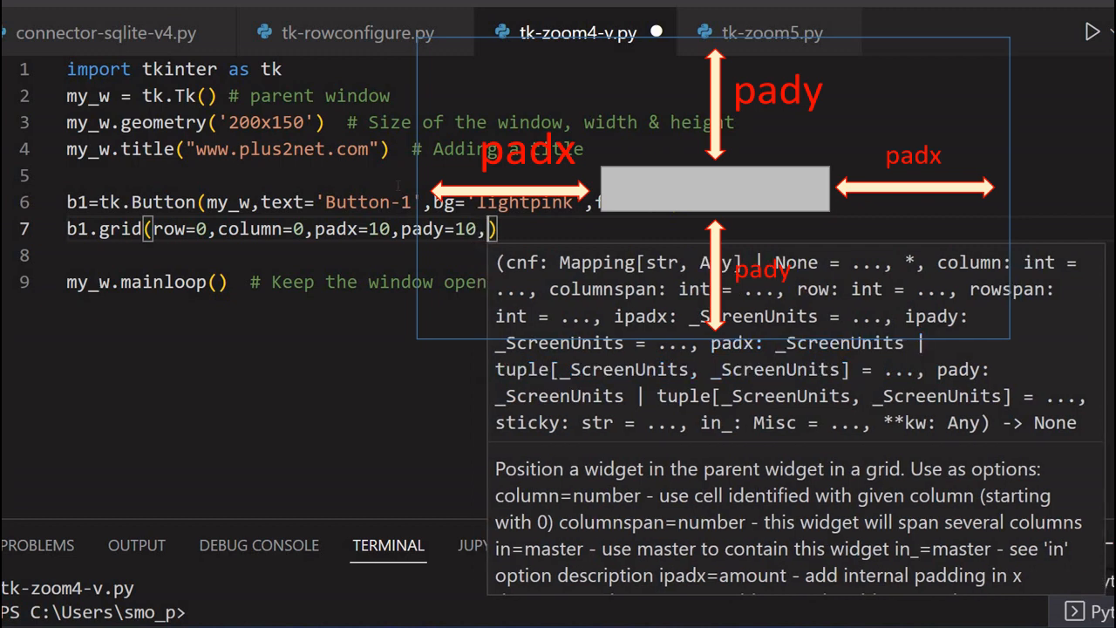
{"action": "type", "text": "sticky"}
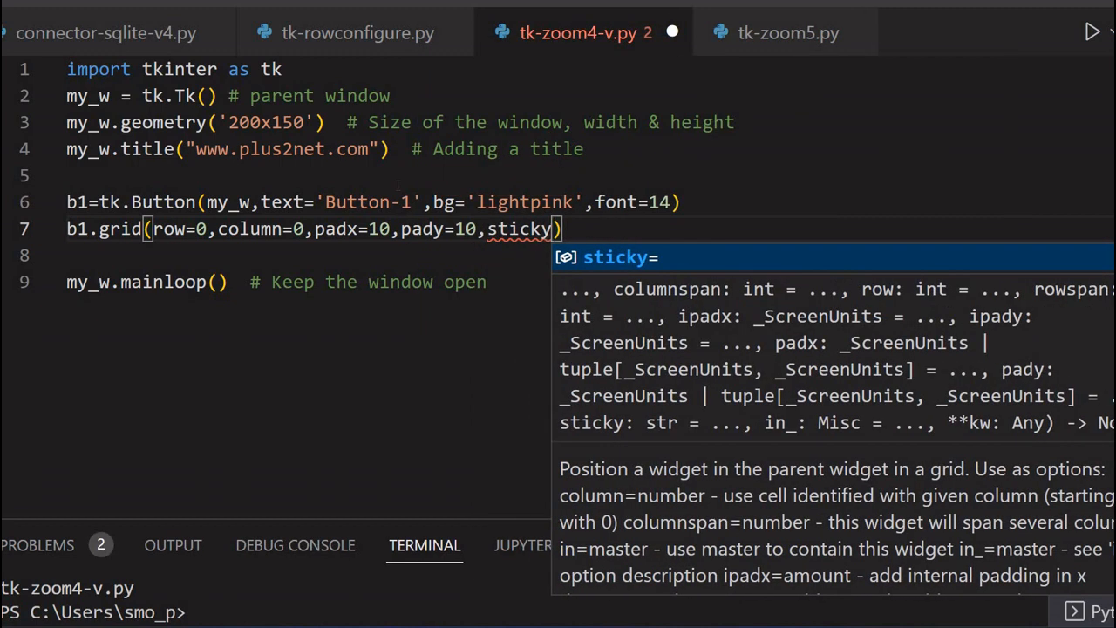
{"action": "type", "text": "="}
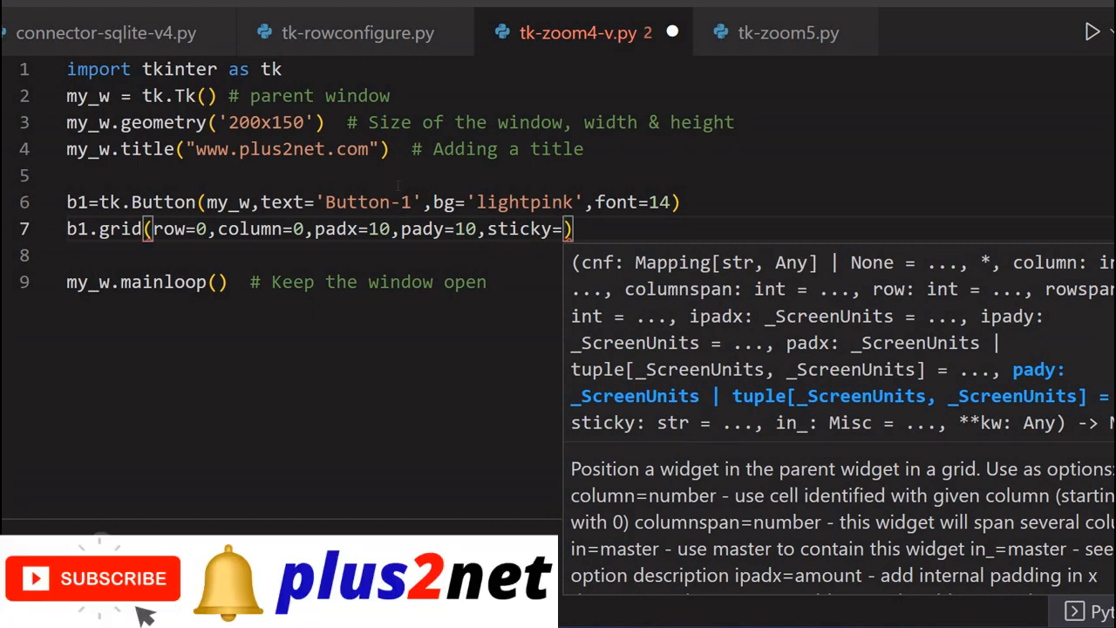
{"action": "type", "text": "n'"}
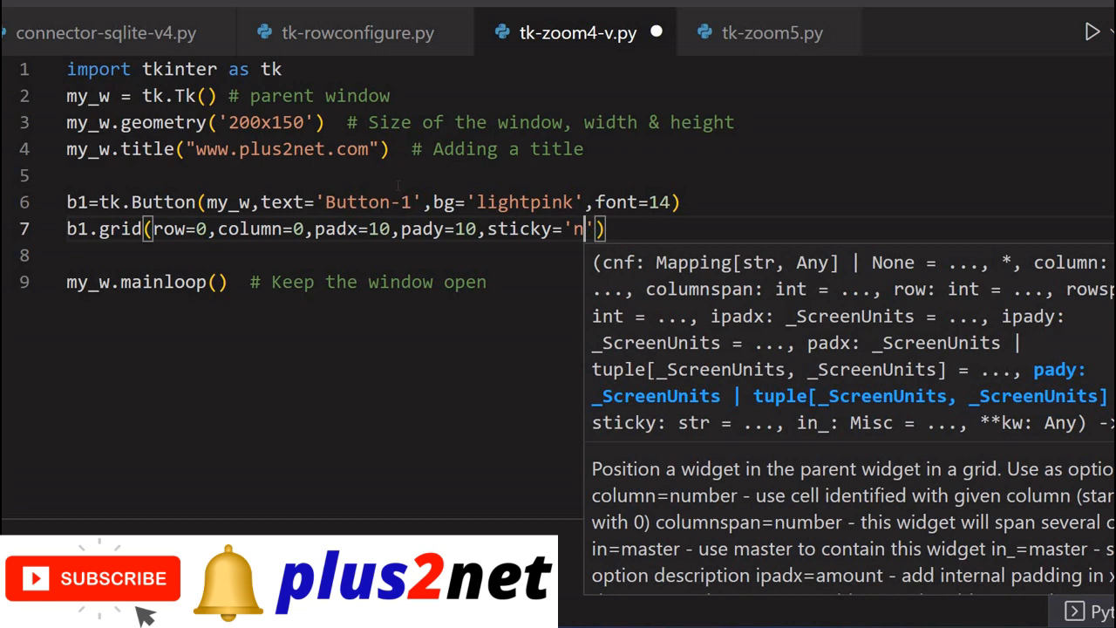
{"action": "type", "text": "sew"}
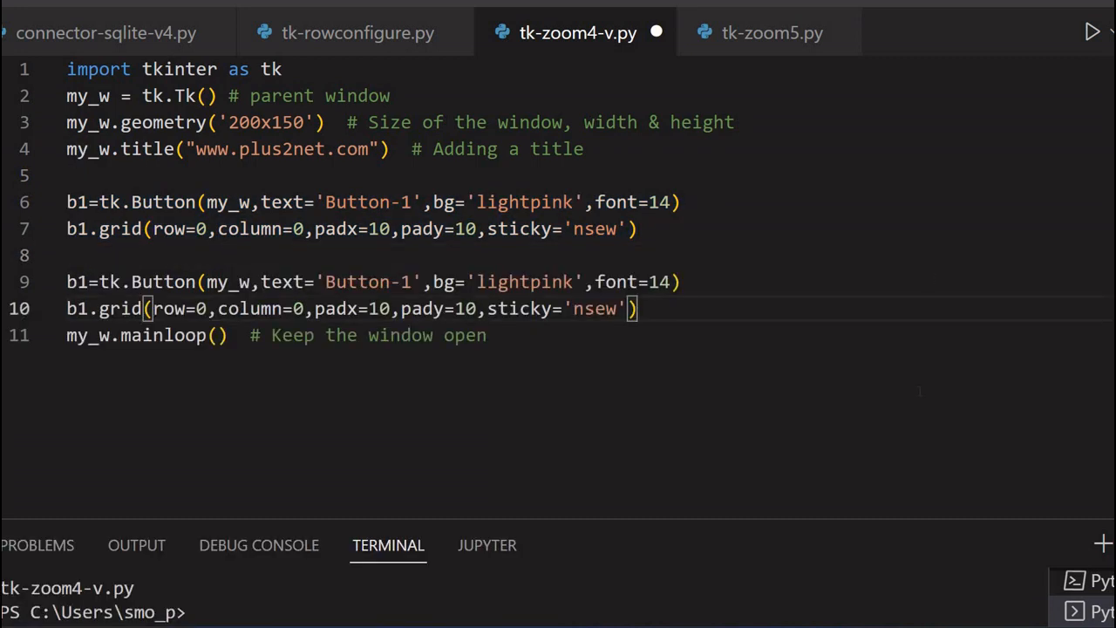
Step: Turn the duplicated lines into b2, a yellow 'Button-2', after a blank line
{"action": "key", "text": "Enter"}
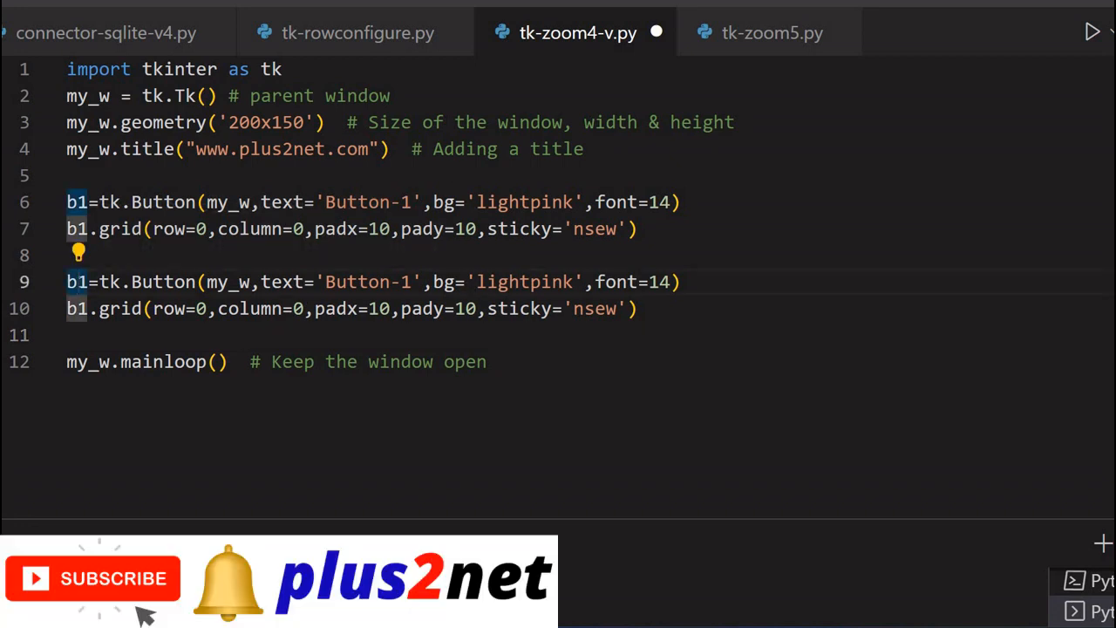
{"action": "type", "text": "2"}
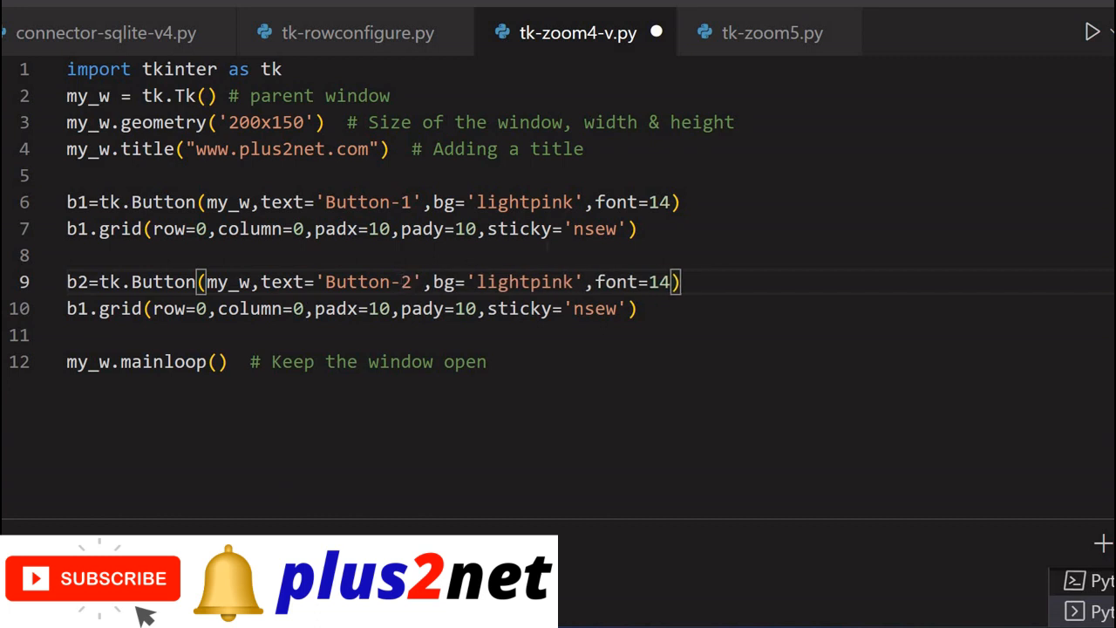
{"action": "type", "text": "ye"}
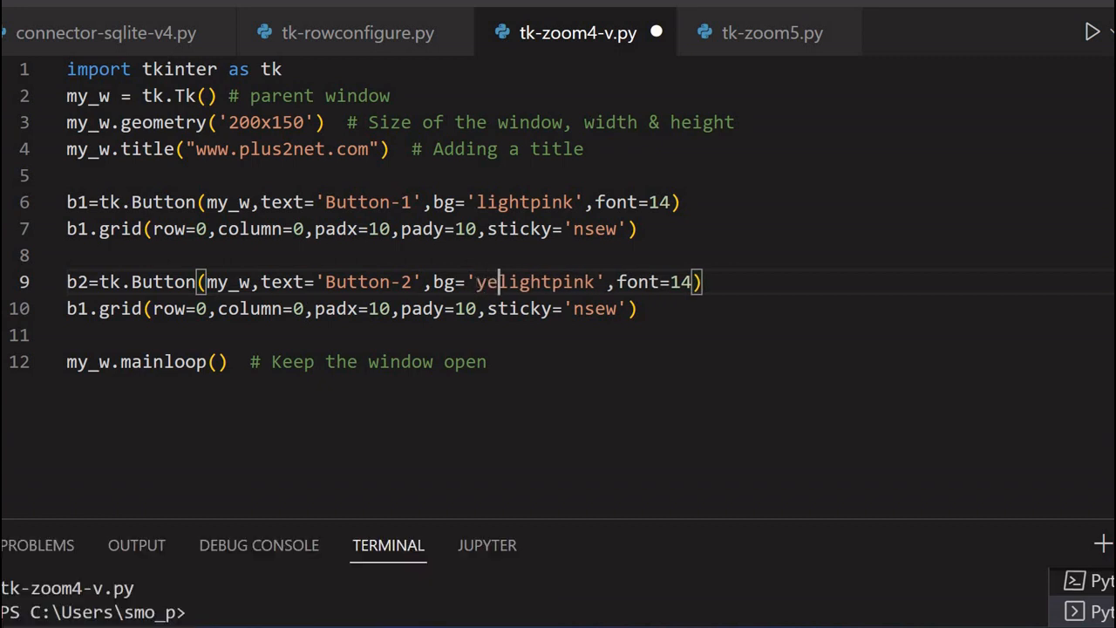
{"action": "type", "text": "llow"}
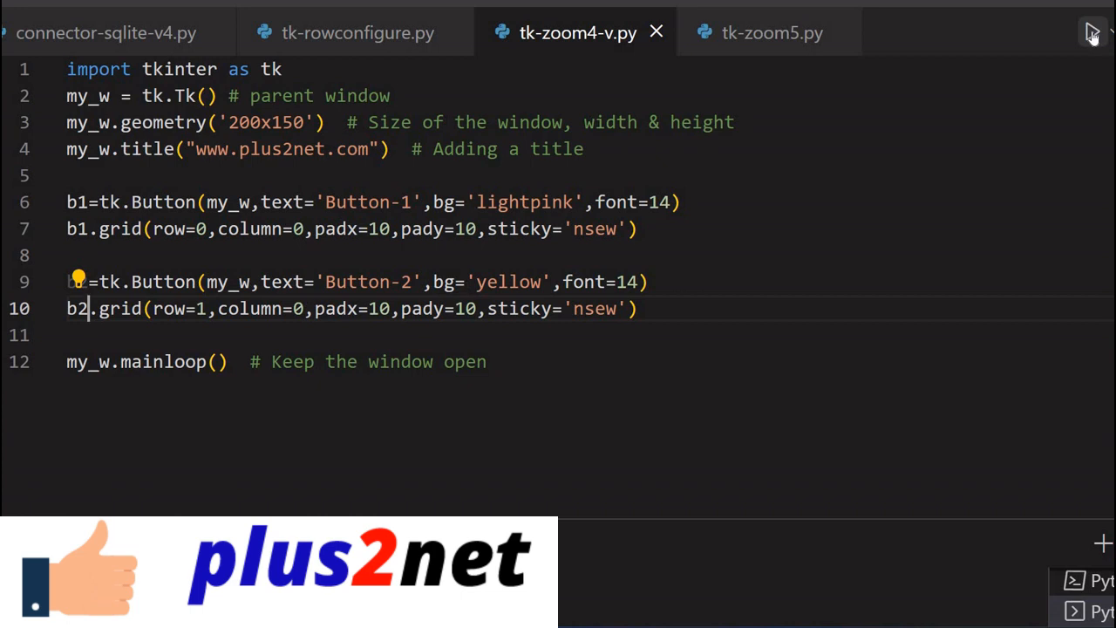
Step: Launch the script to see pink Button-1 above yellow Button-2
{"action": "left_click", "coordinate": [1092, 33]}
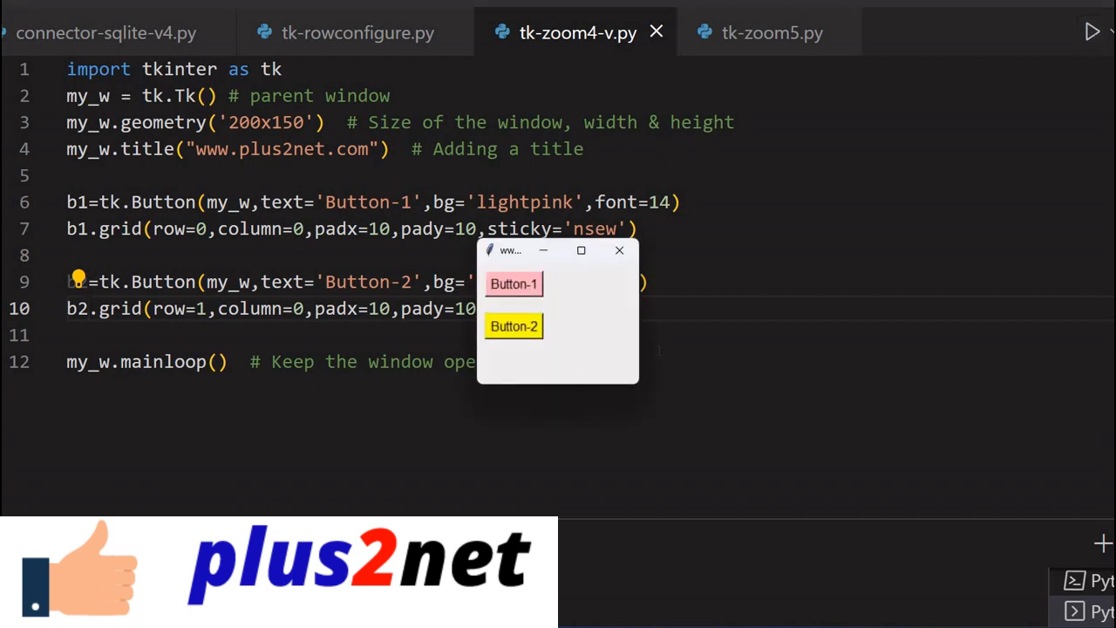
{"action": "mouse_move", "coordinate": [549, 319]}
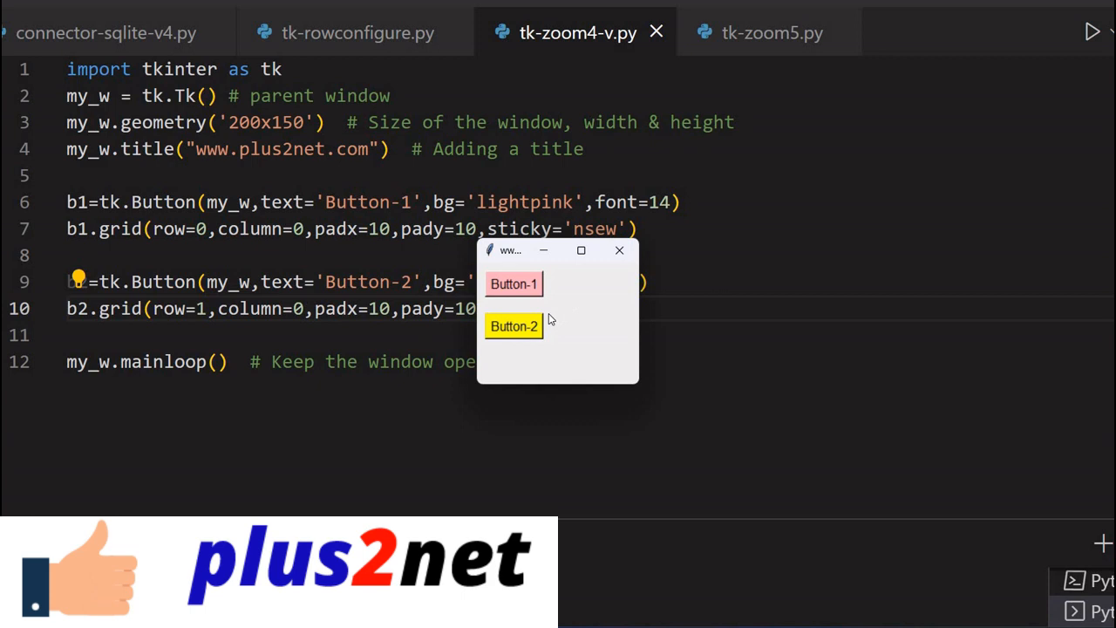
{"action": "mouse_move", "coordinate": [621, 291]}
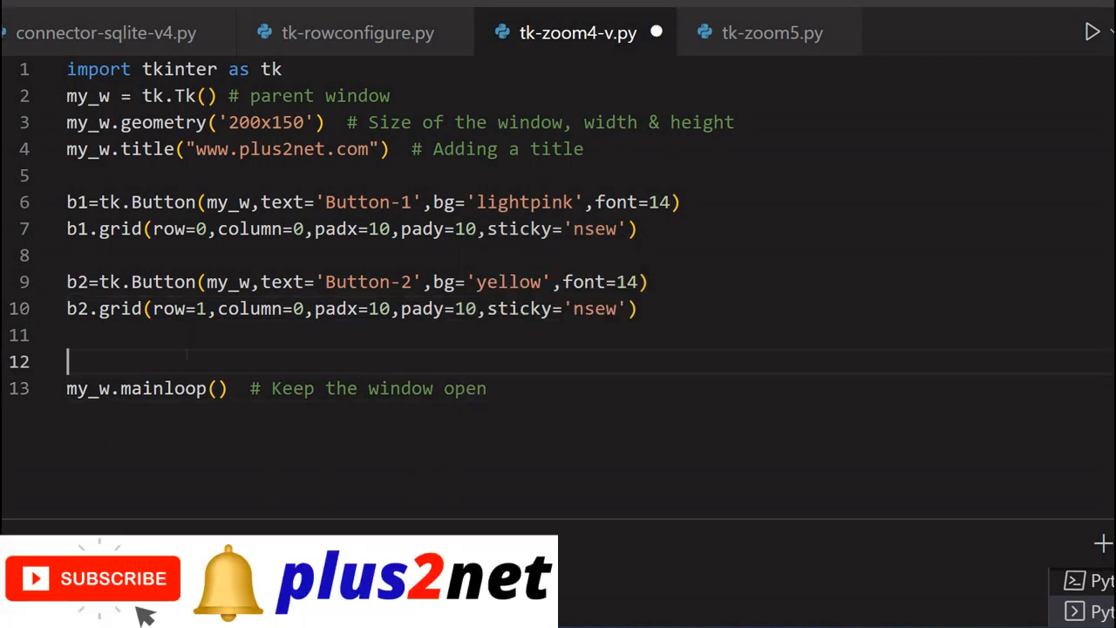
Step: Add my_w.rowconfigure(0, weight=1) before mainloop and start a new line
{"action": "type", "text": "my_w"}
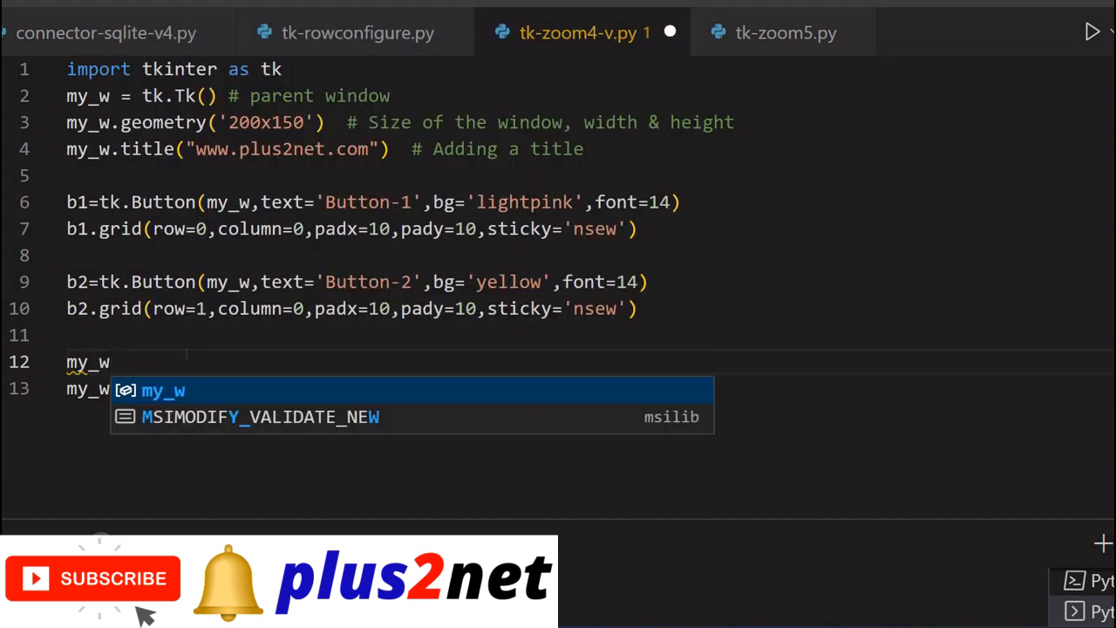
{"action": "type", "text": ".rowconfigure("}
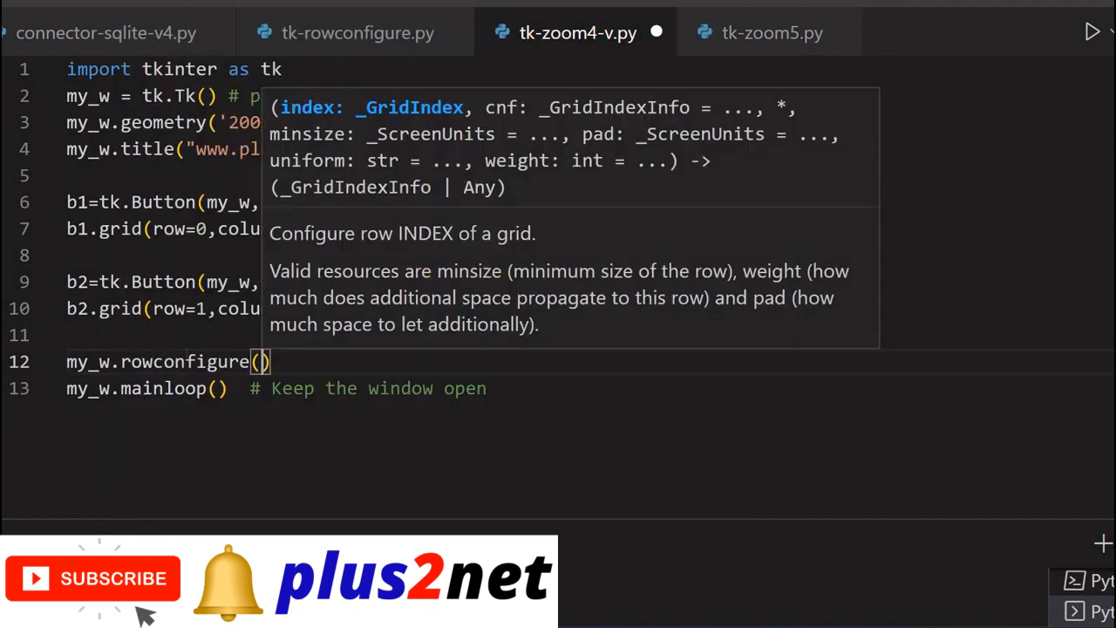
{"action": "type", "text": "0"}
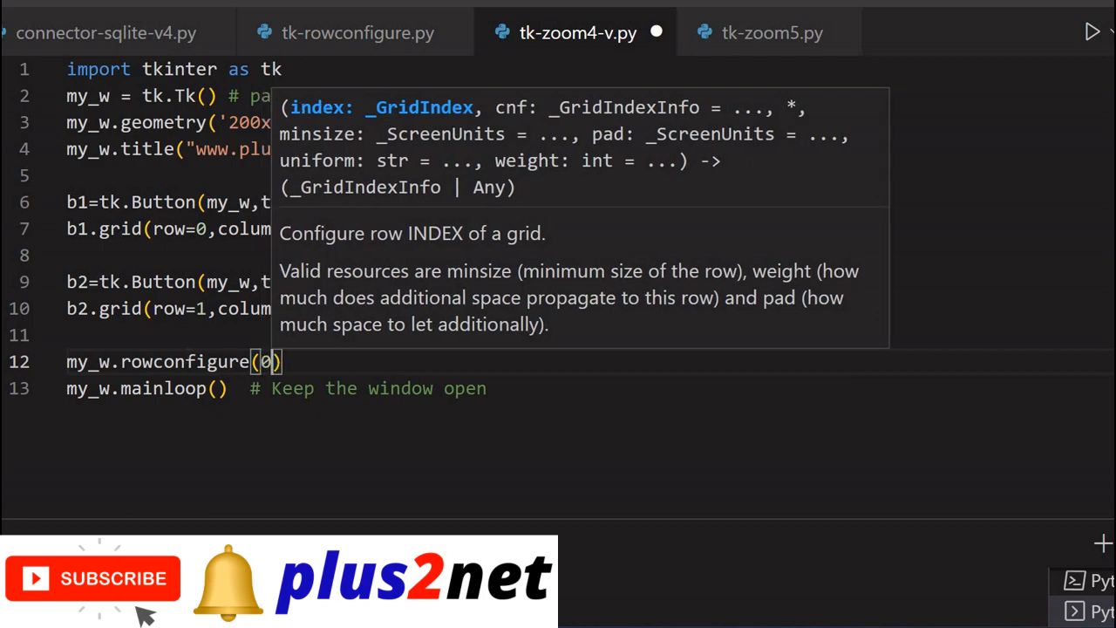
{"action": "type", "text": "weight"}
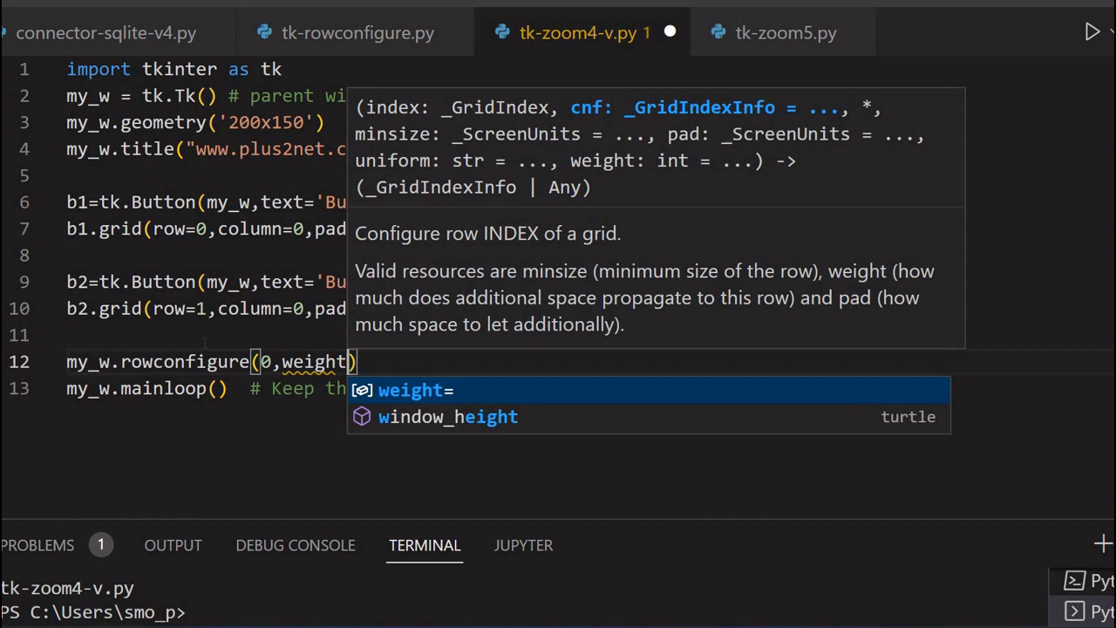
{"action": "type", "text": "=1"}
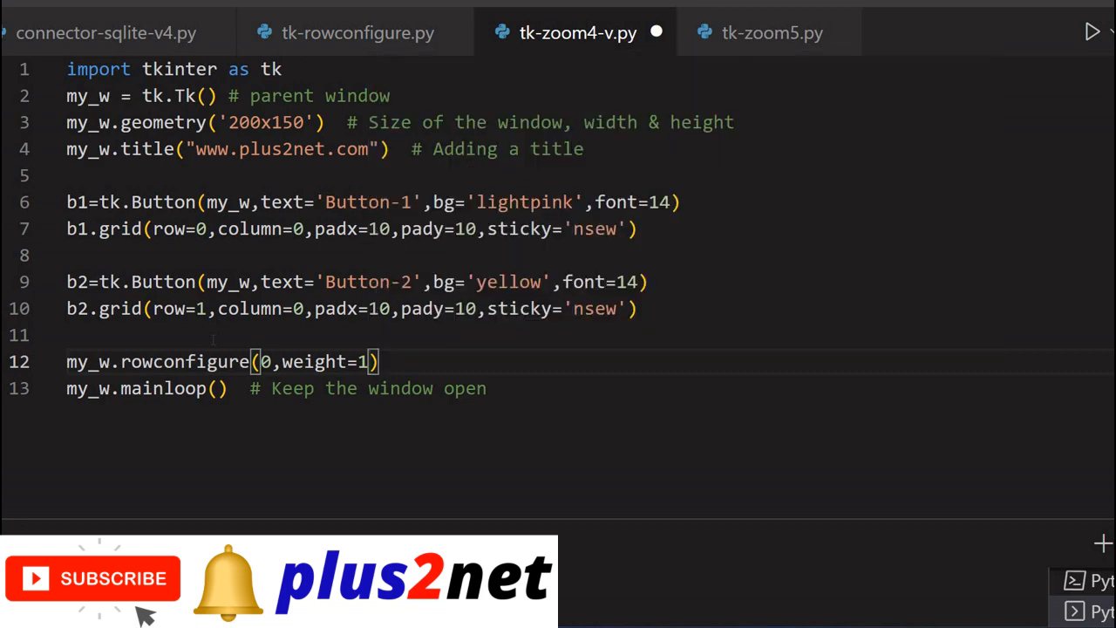
{"action": "key", "text": "Enter"}
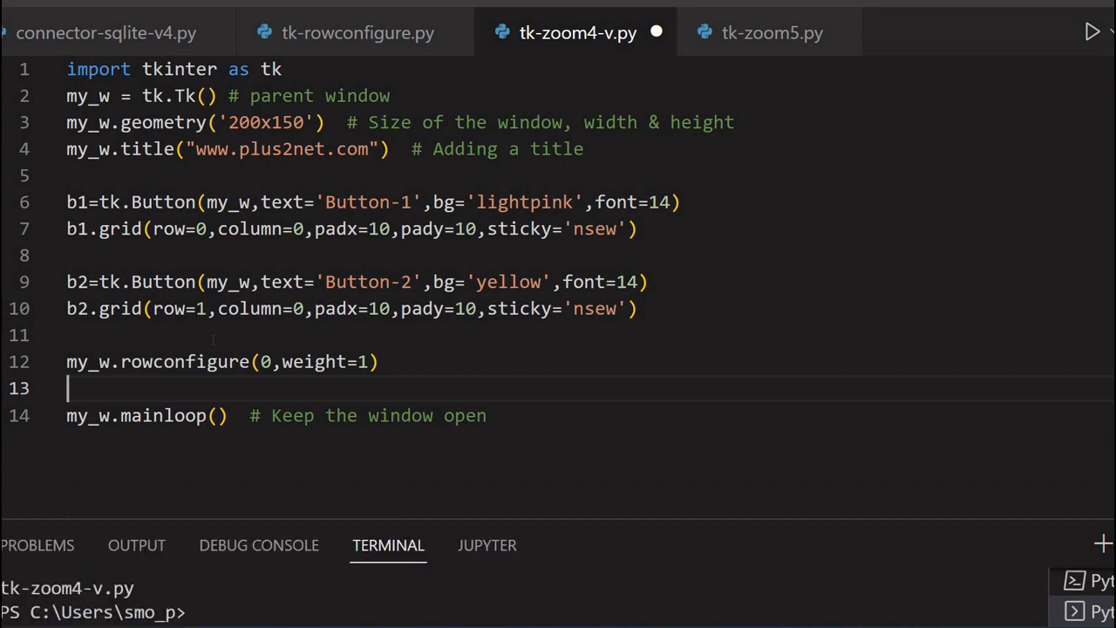
{"action": "mouse_move", "coordinate": [656, 32]}
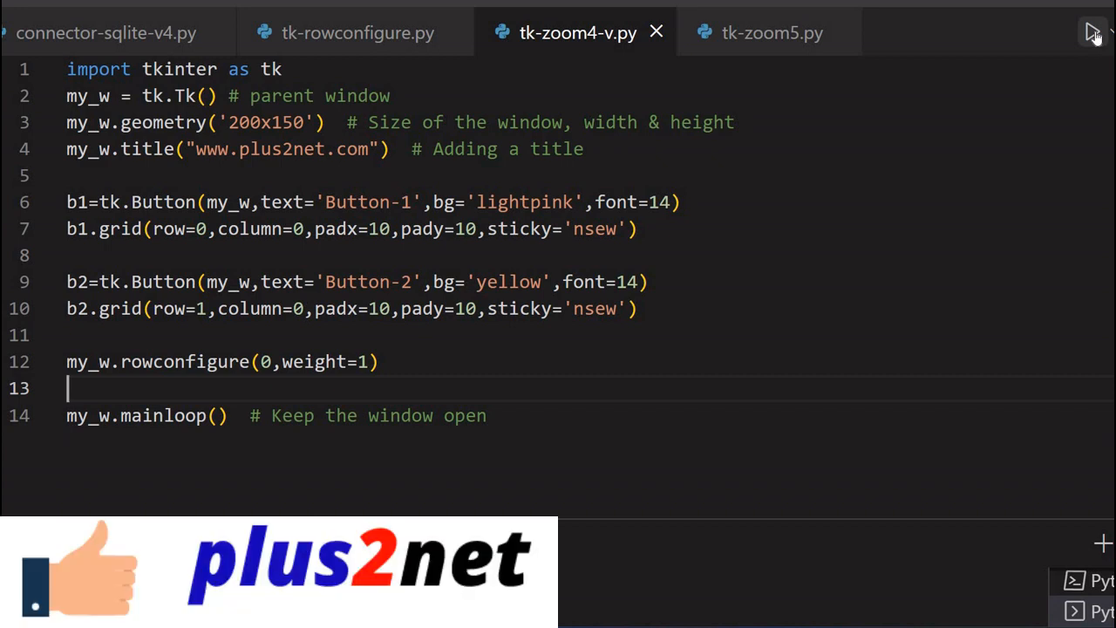
Step: Run the script to confirm Button-1's row stretches, then begin typing my_
{"action": "left_click", "coordinate": [1092, 32]}
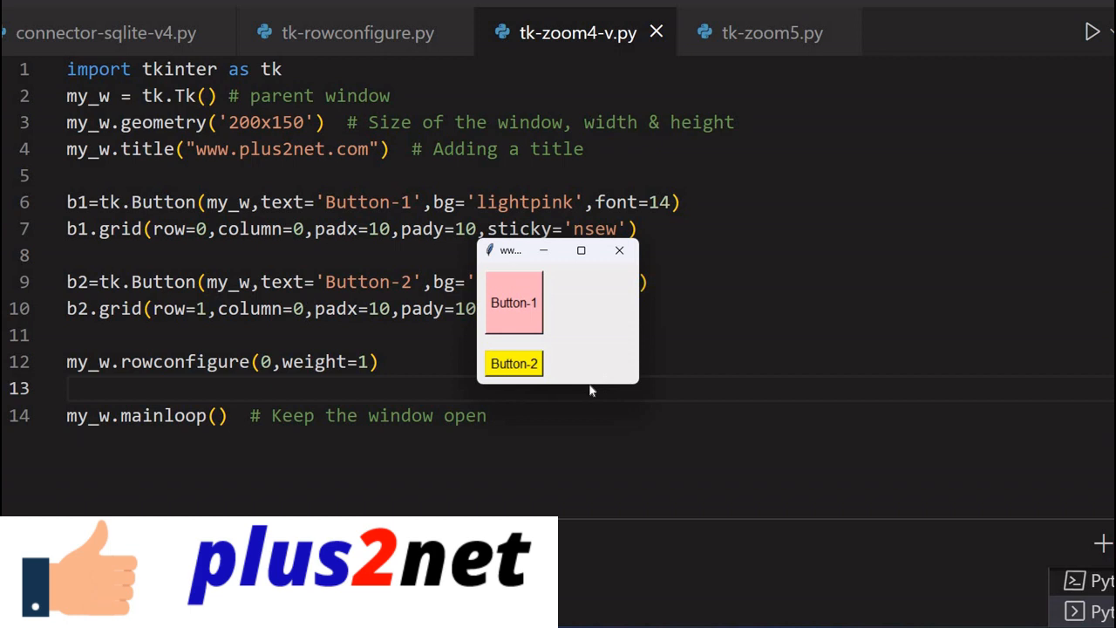
{"action": "mouse_move", "coordinate": [634, 337]}
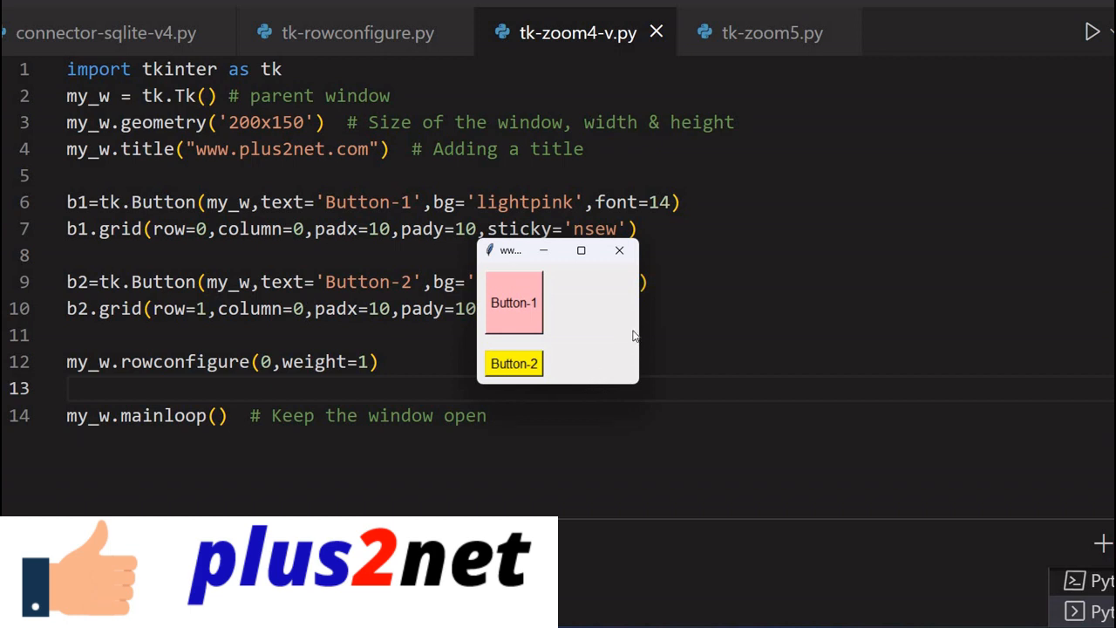
{"action": "mouse_move", "coordinate": [635, 327]}
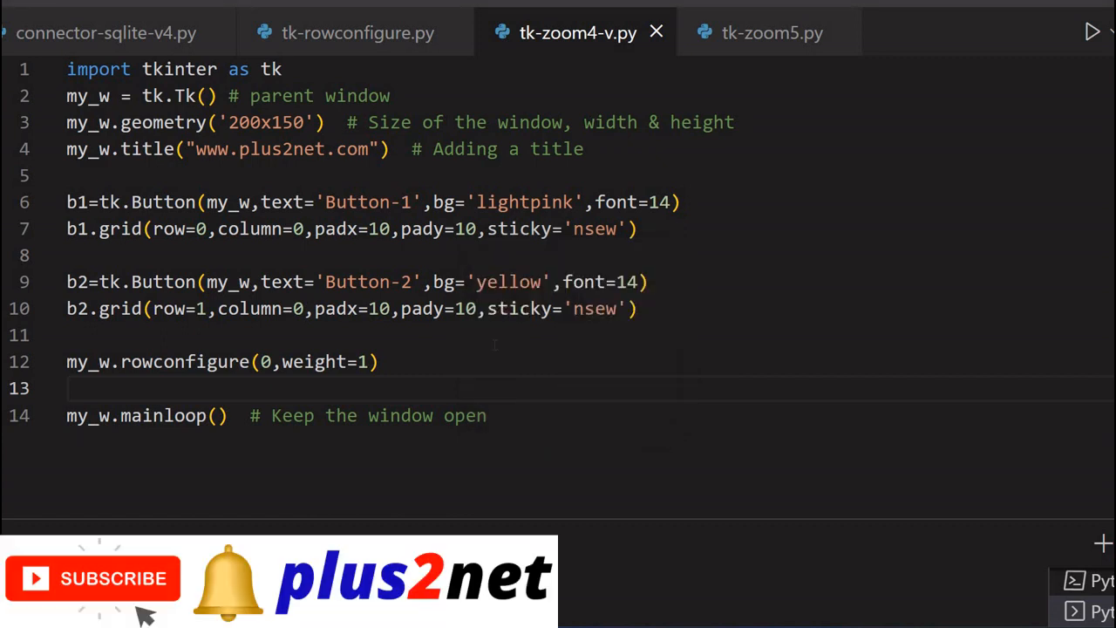
{"action": "type", "text": "my_w.rowconfigure(1,"}
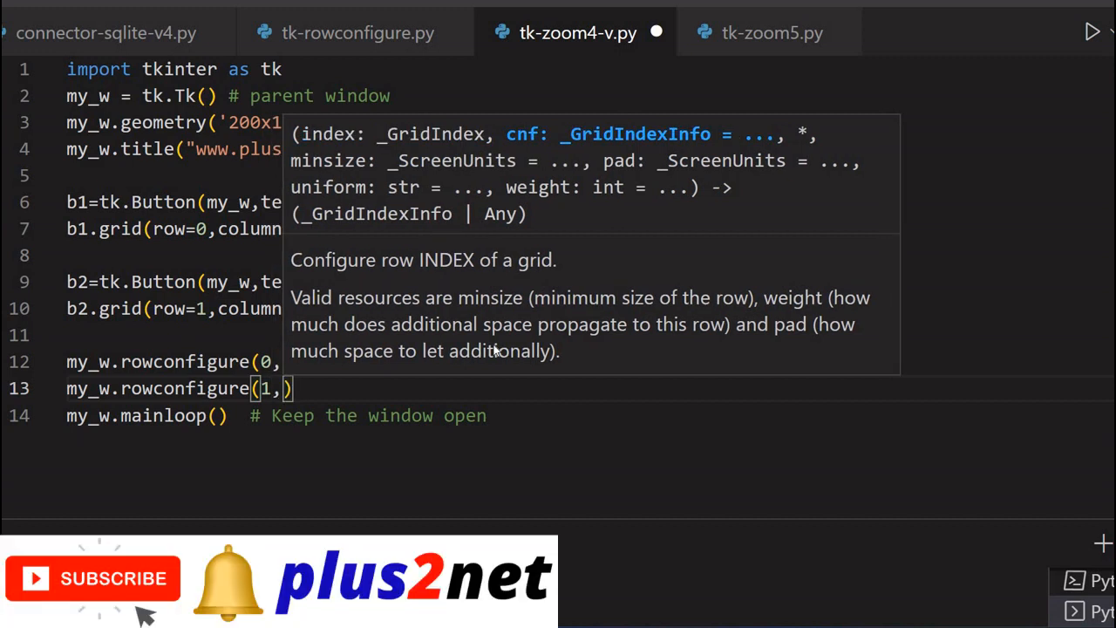
Step: Add rowconfigure(1, weight=1) and columnconfigure(0, wieght=1), with weight misspelled
{"action": "type", "text": "w"}
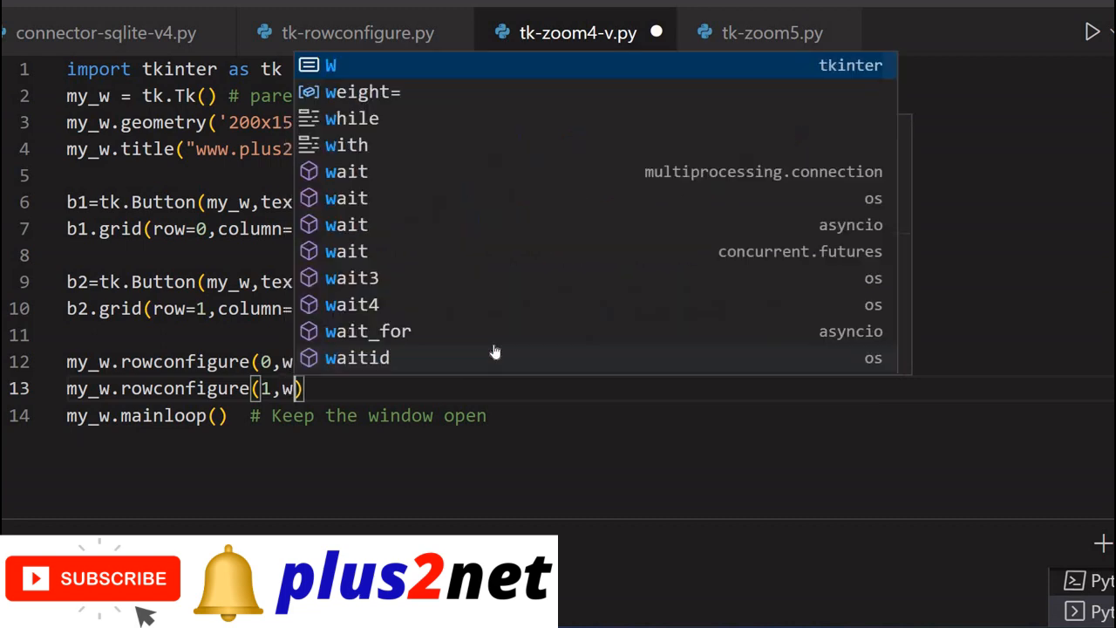
{"action": "type", "text": "weight="}
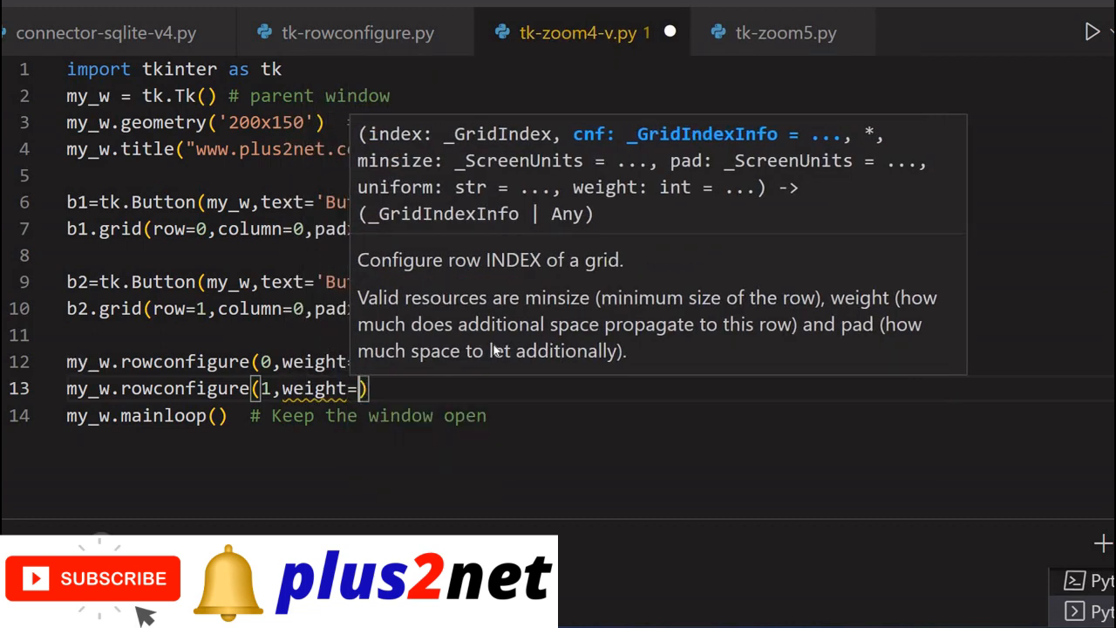
{"action": "type", "text": "1"}
{"action": "type", "text": "my_w.columnconfigure"}
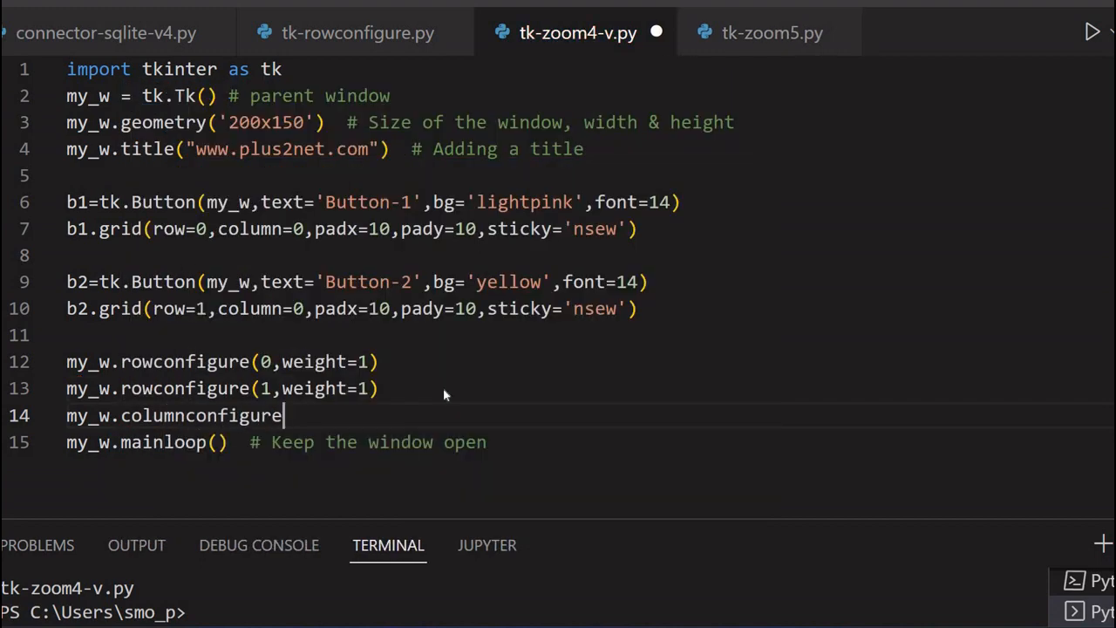
{"action": "type", "text": "(0"}
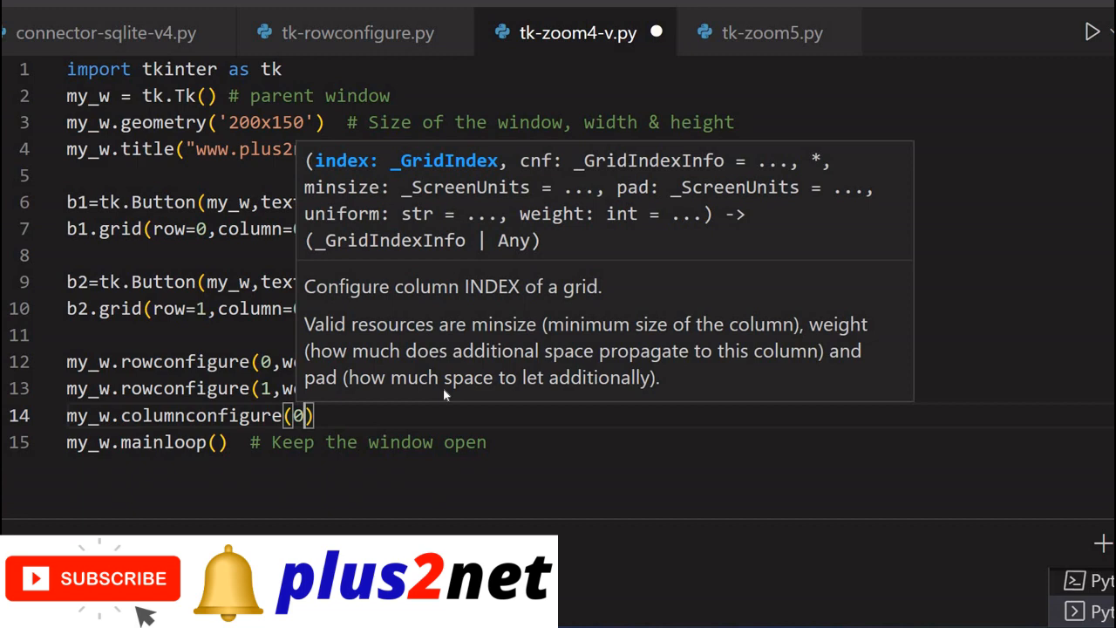
{"action": "type", "text": "wieght="}
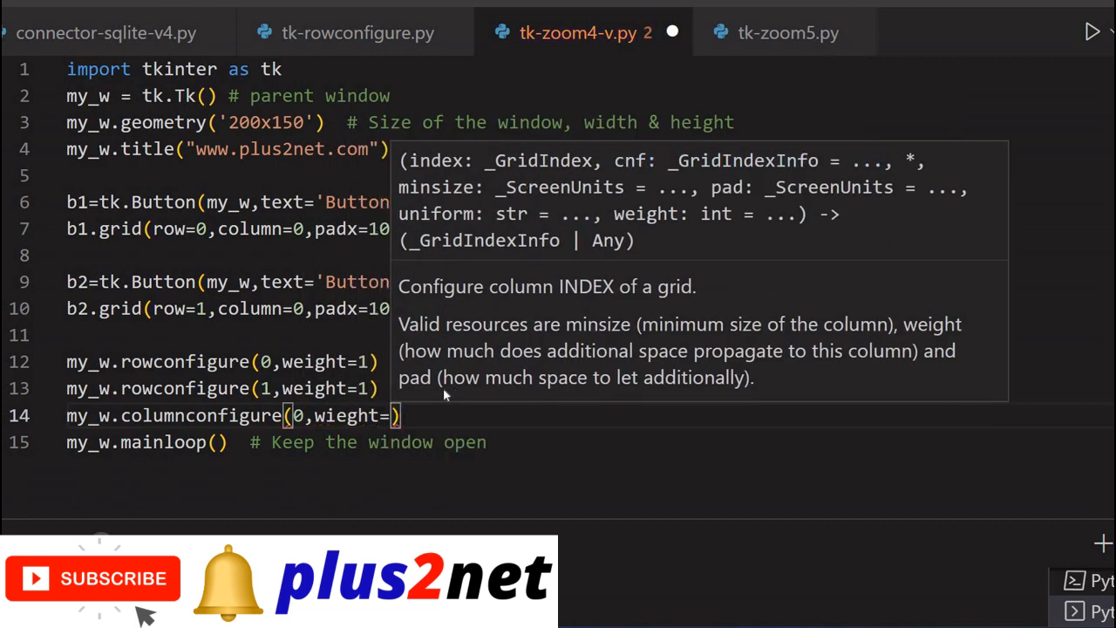
{"action": "type", "text": "1"}
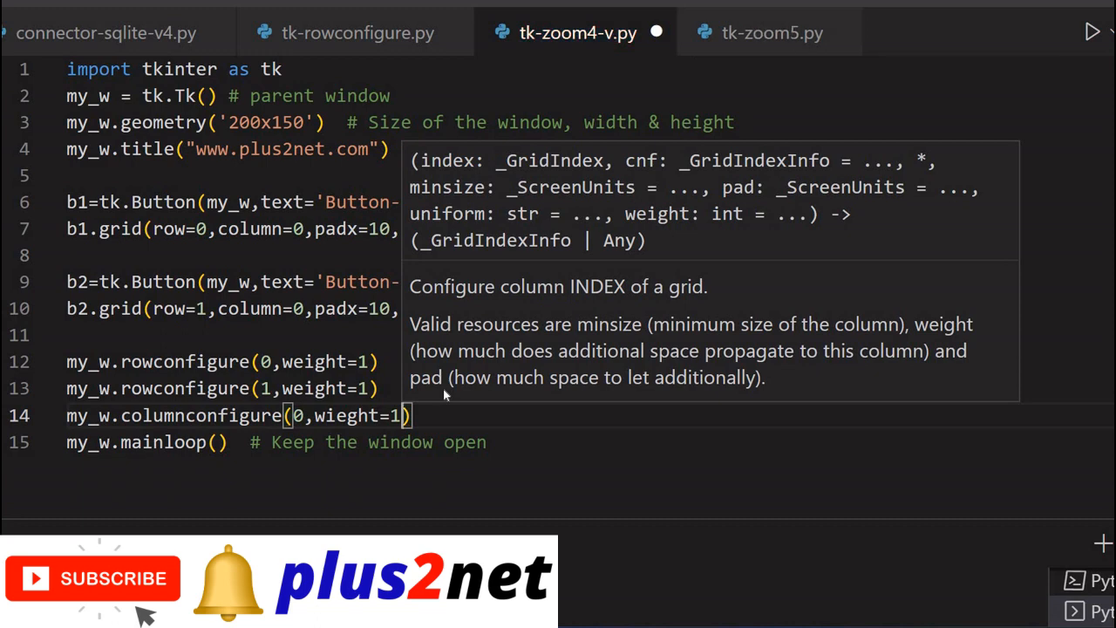
{"action": "mouse_move", "coordinate": [656, 32]}
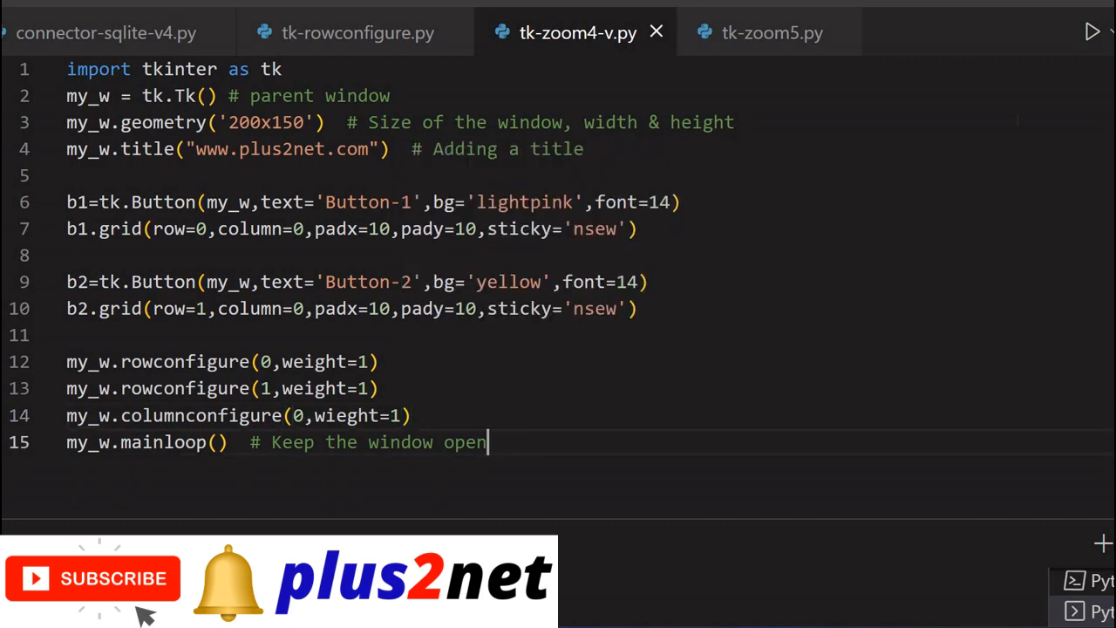
Step: Rerun the corrected script and enlarge the window to watch both buttons stretch
{"action": "left_click", "coordinate": [1092, 32]}
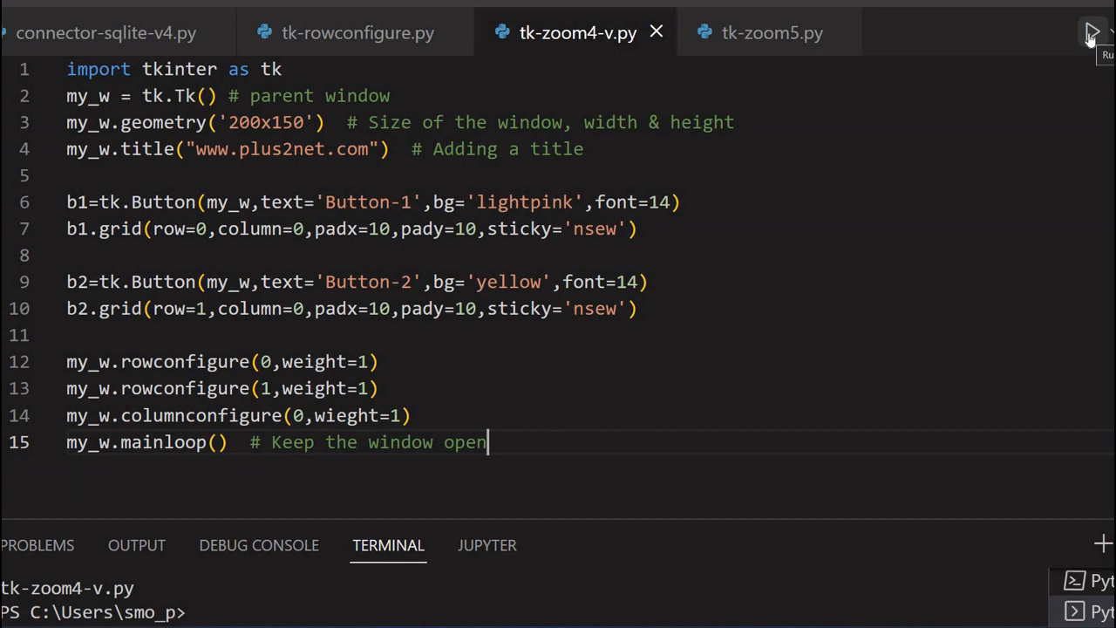
{"action": "left_click", "coordinate": [1091, 32]}
{"action": "type", "text": "e"}
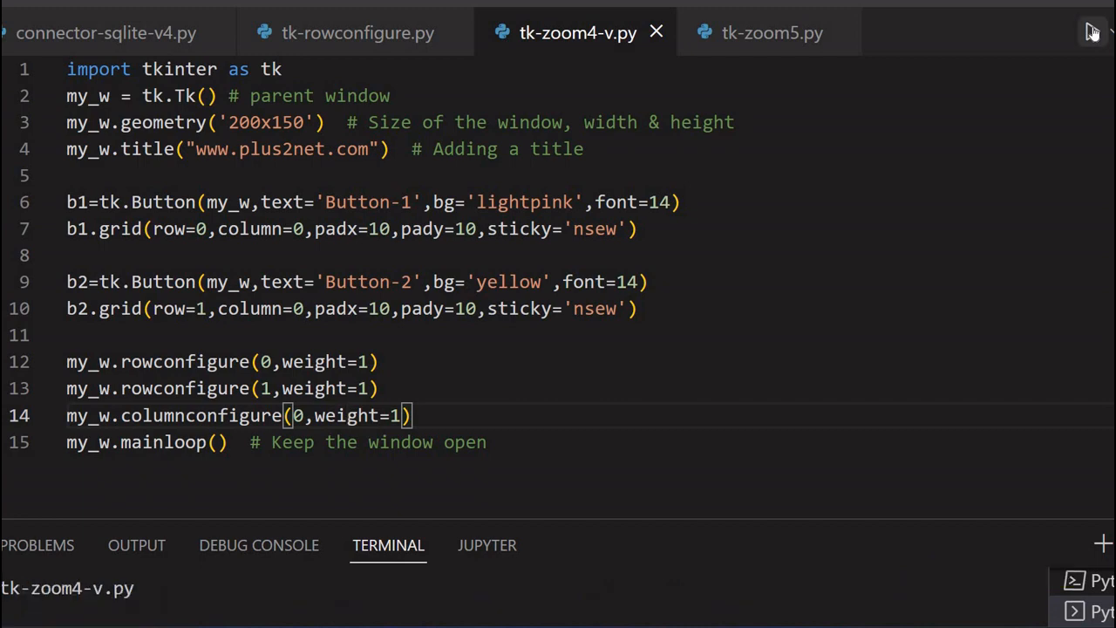
{"action": "left_click", "coordinate": [1092, 33]}
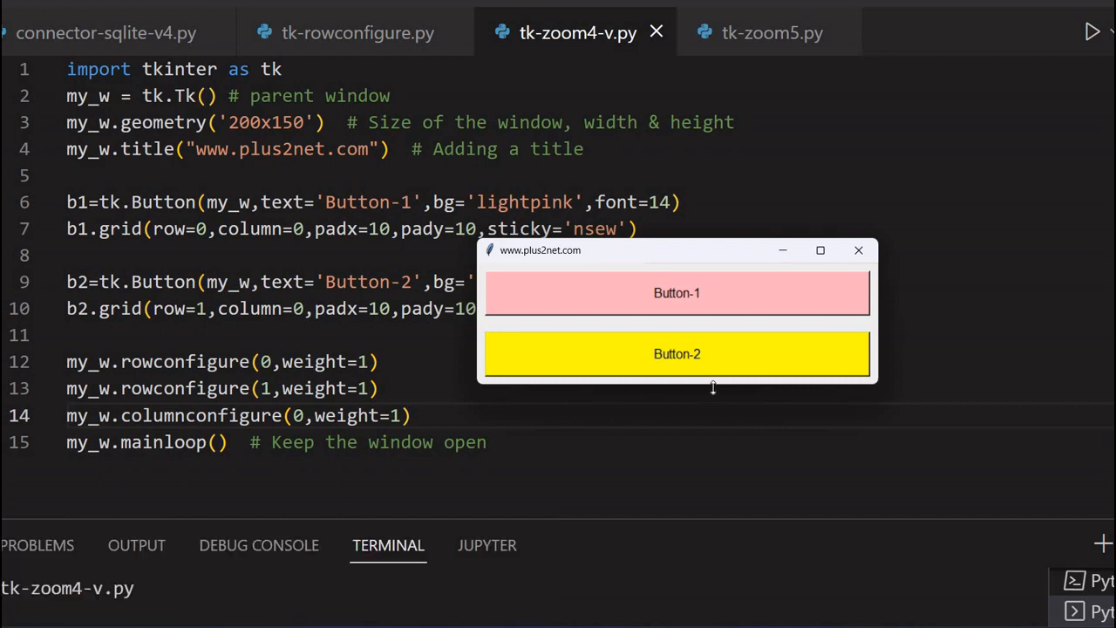
{"action": "left_click_drag", "start_coordinate": [712, 387], "coordinate": [729, 554]}
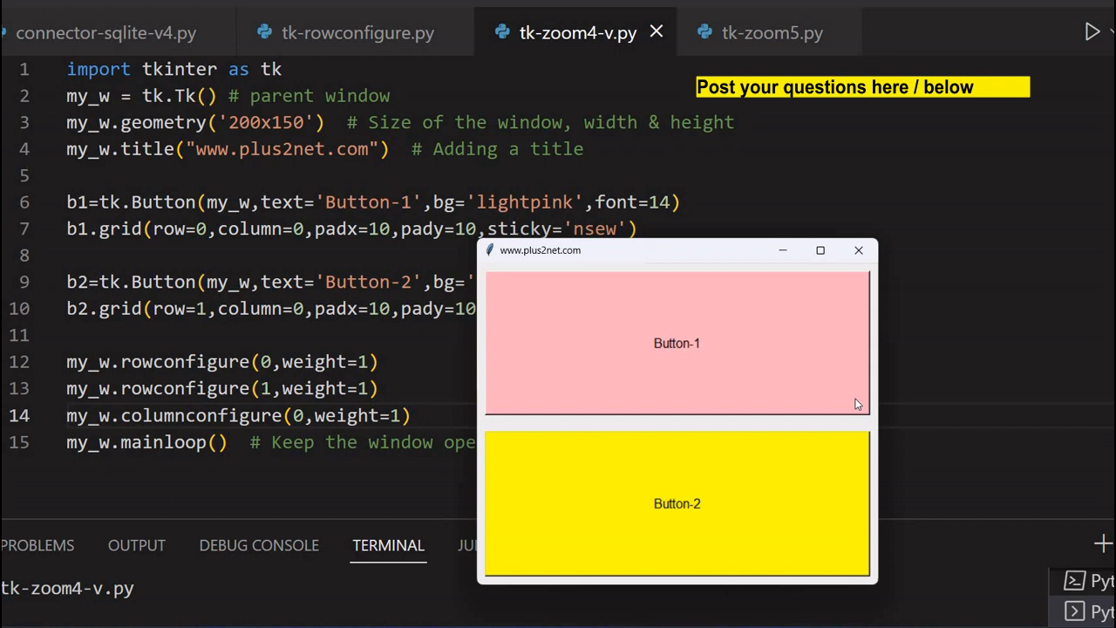
{"action": "mouse_move", "coordinate": [858, 250]}
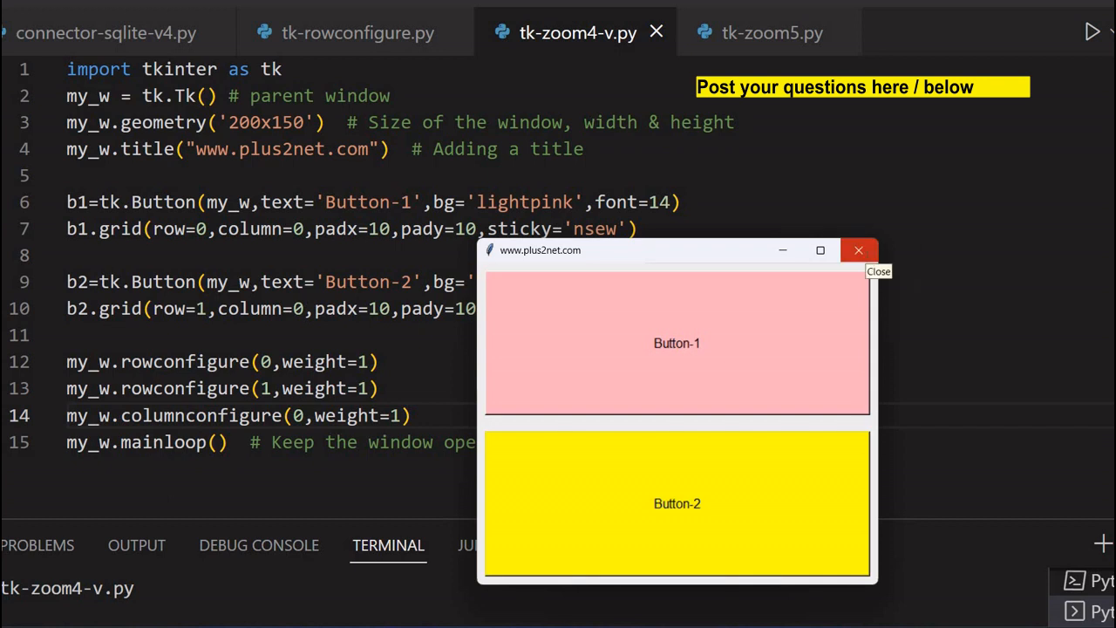
Step: Close the Tk window, rerun the script, and stretch it taller to test row growth
{"action": "left_click", "coordinate": [858, 250]}
{"action": "type", "text": "#"}
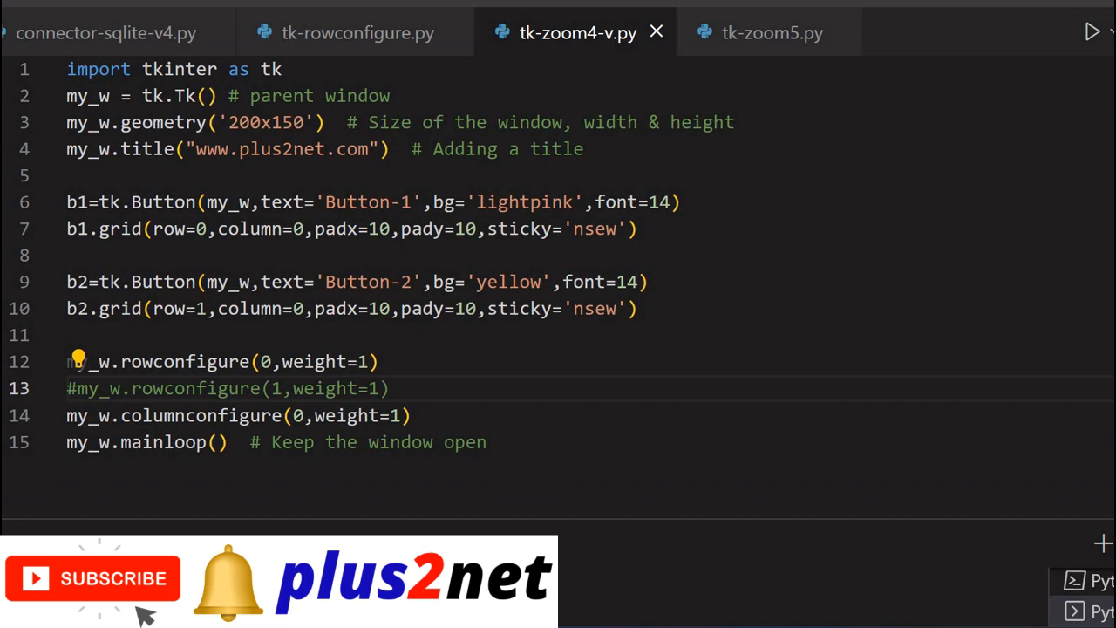
{"action": "mouse_move", "coordinate": [1093, 32]}
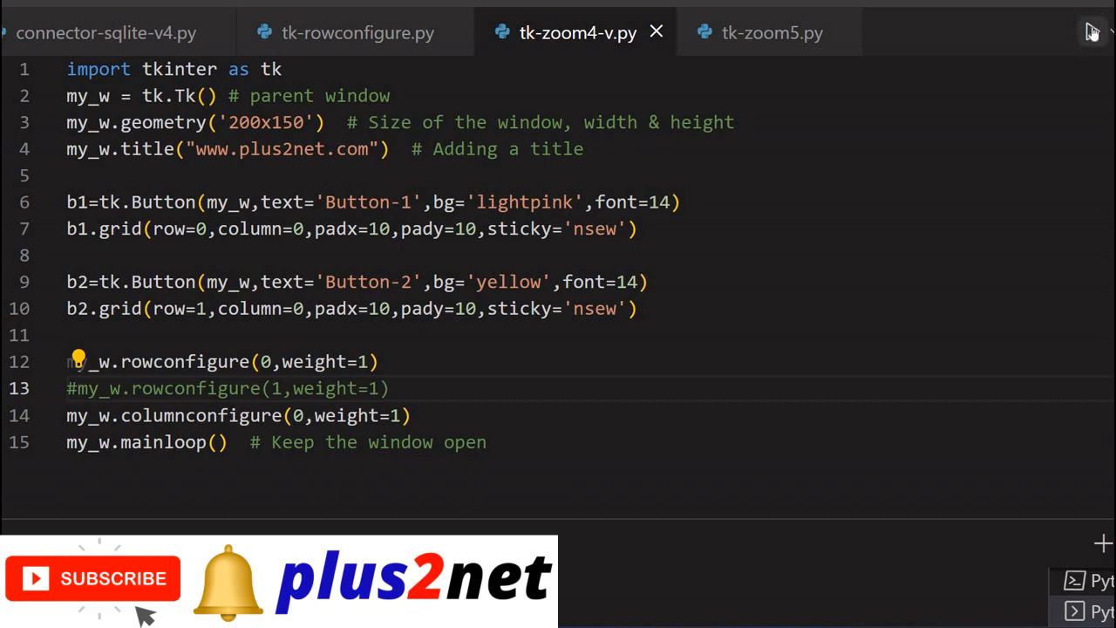
{"action": "left_click", "coordinate": [1093, 33]}
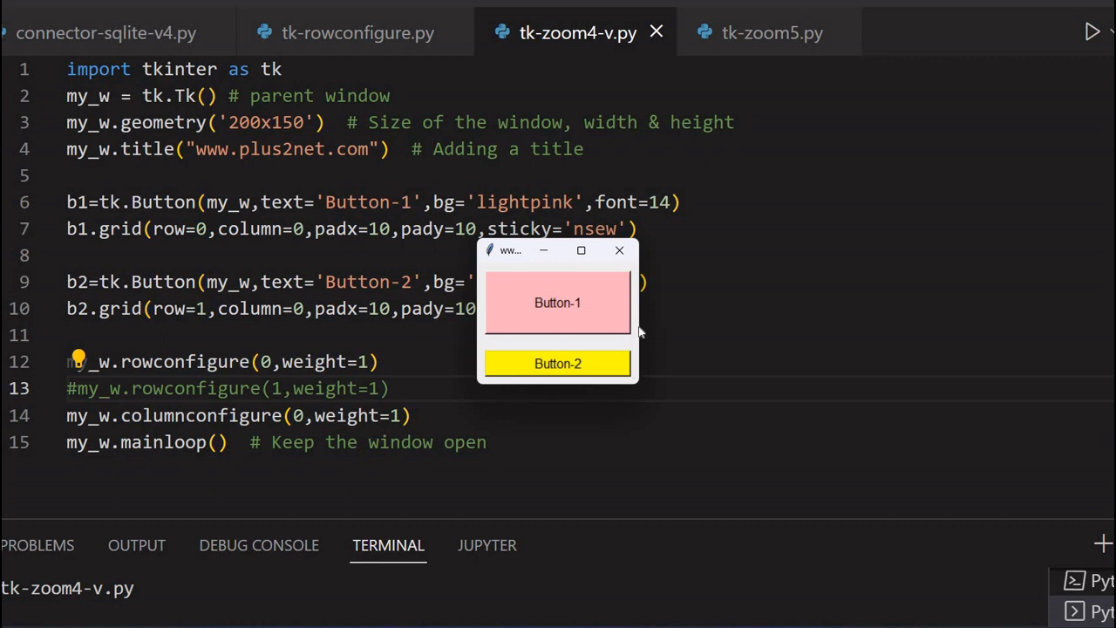
{"action": "mouse_move", "coordinate": [829, 294]}
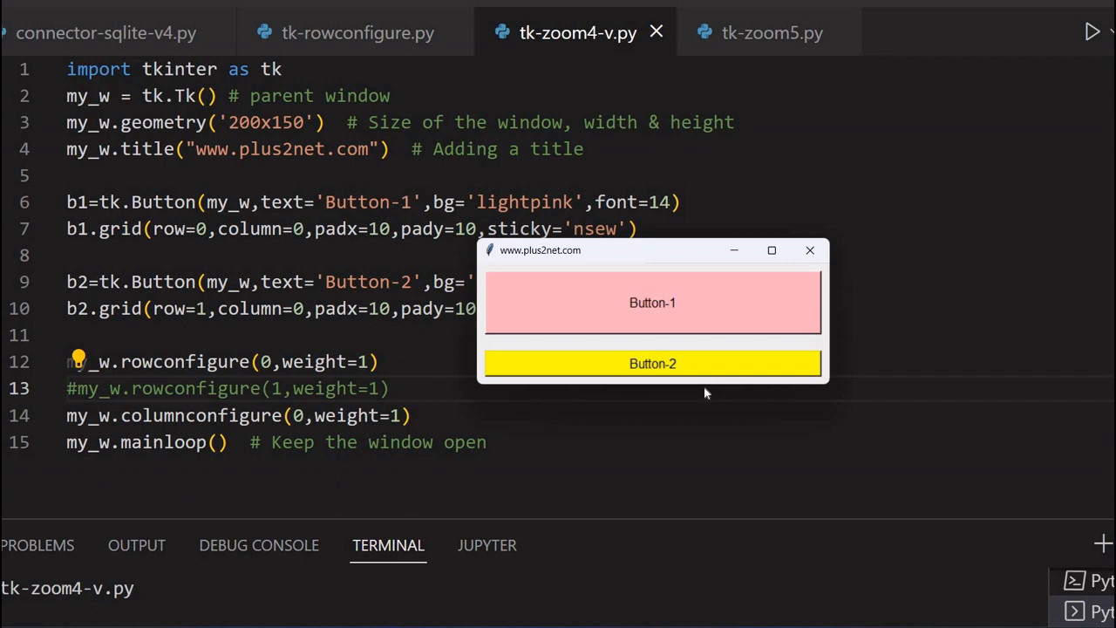
{"action": "mouse_move", "coordinate": [718, 534]}
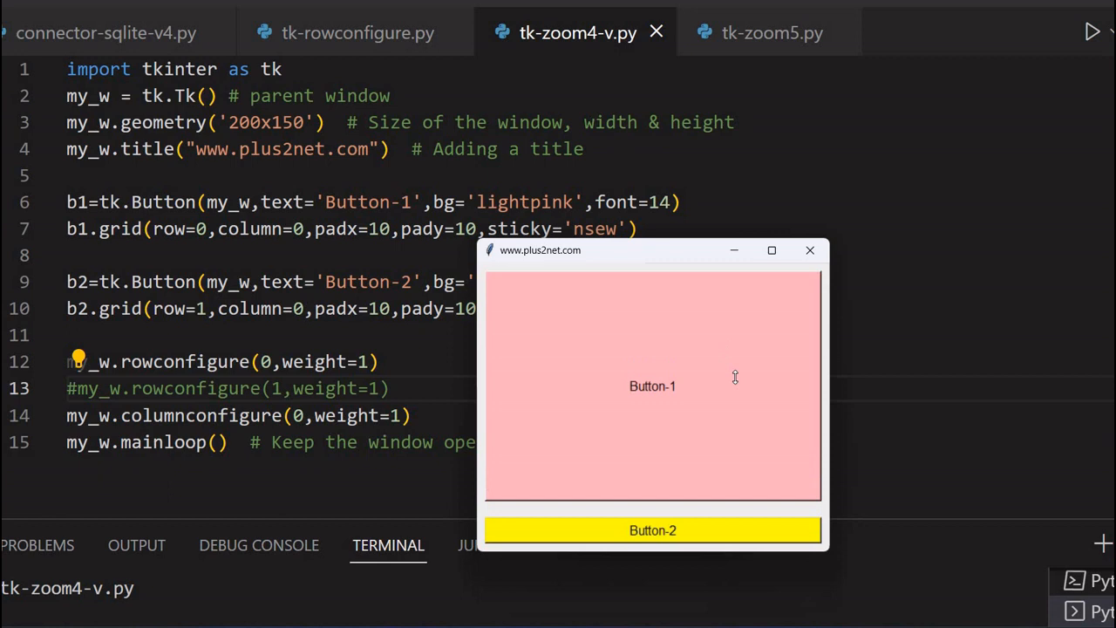
{"action": "left_click_drag", "start_coordinate": [735, 377], "coordinate": [792, 548]}
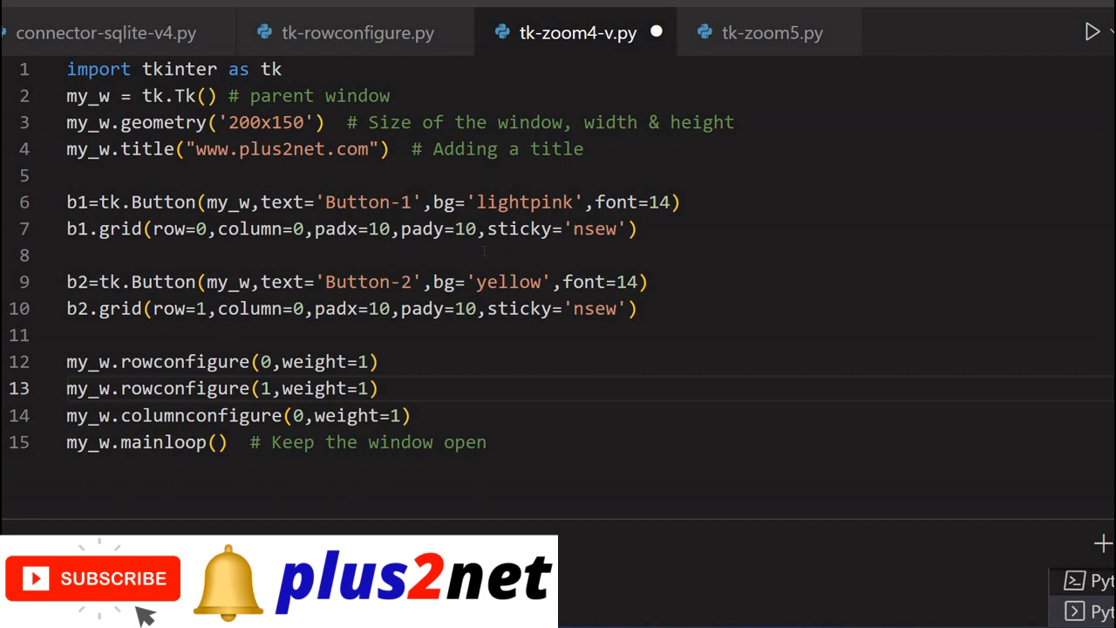
Step: Create the Entry e1=tk.Entry(my_w,bg='lightyellow')
{"action": "type", "text": "e"}
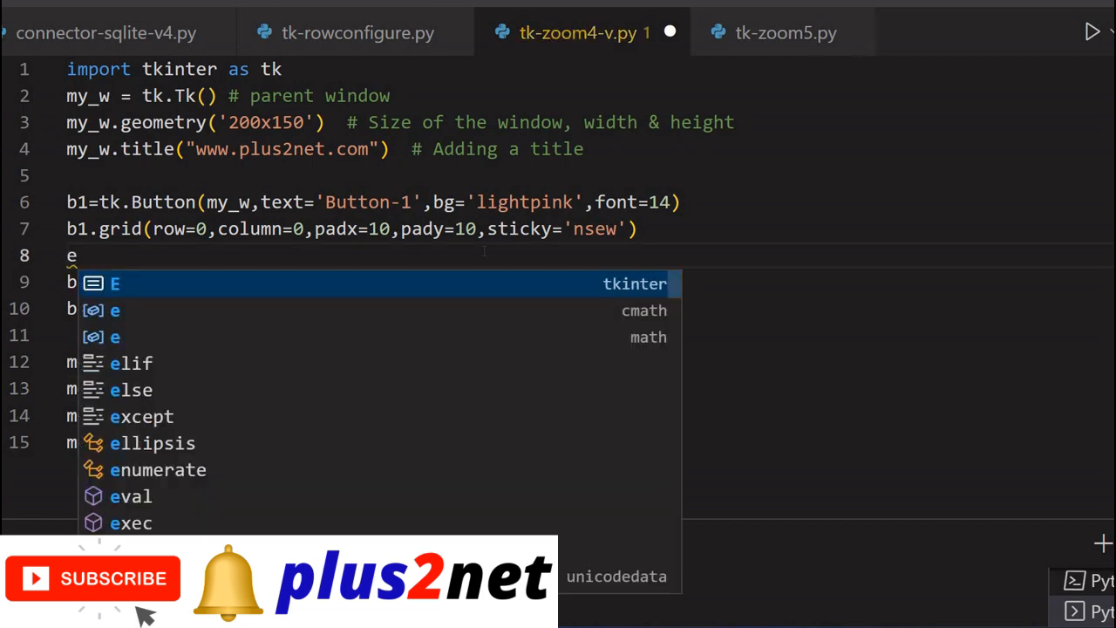
{"action": "type", "text": "1=tk.Entry(my_w,"}
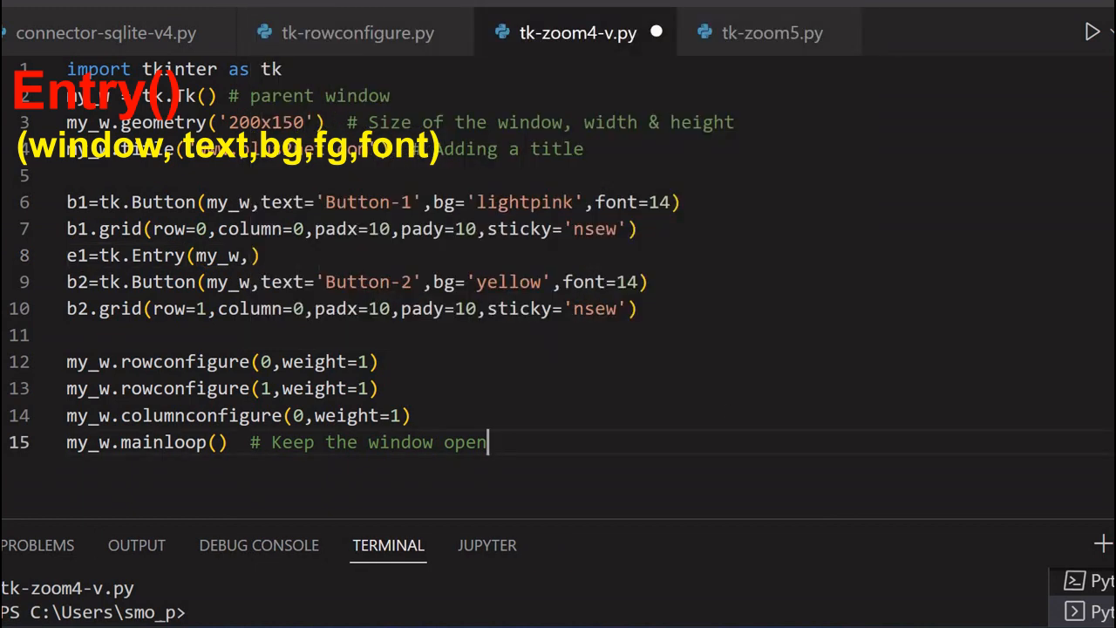
{"action": "type", "text": "bg="}
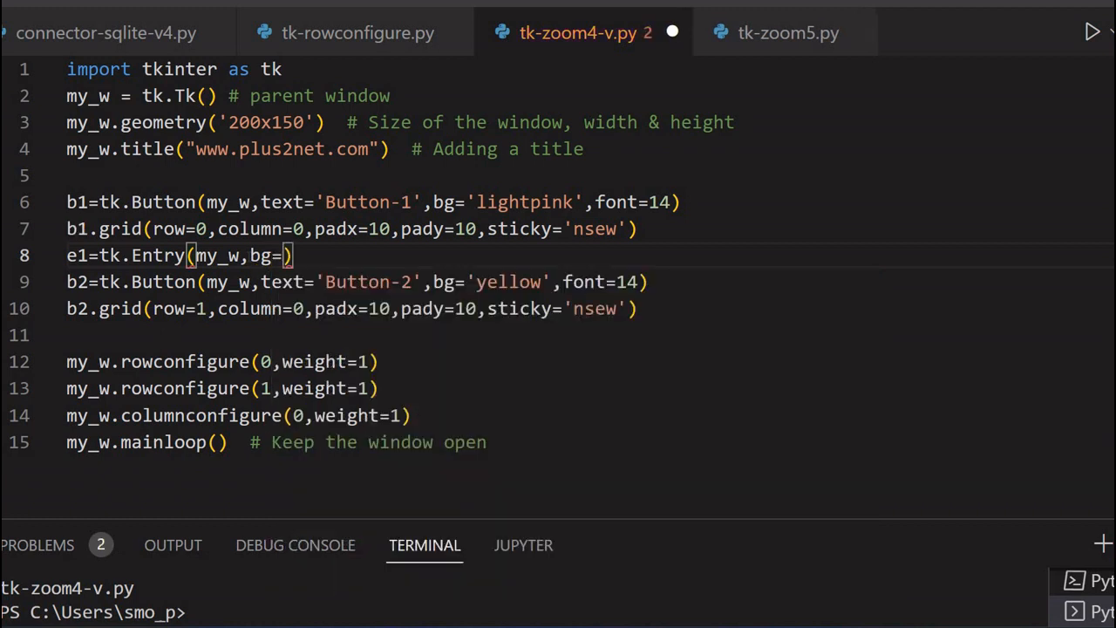
{"action": "type", "text": "lightye'"}
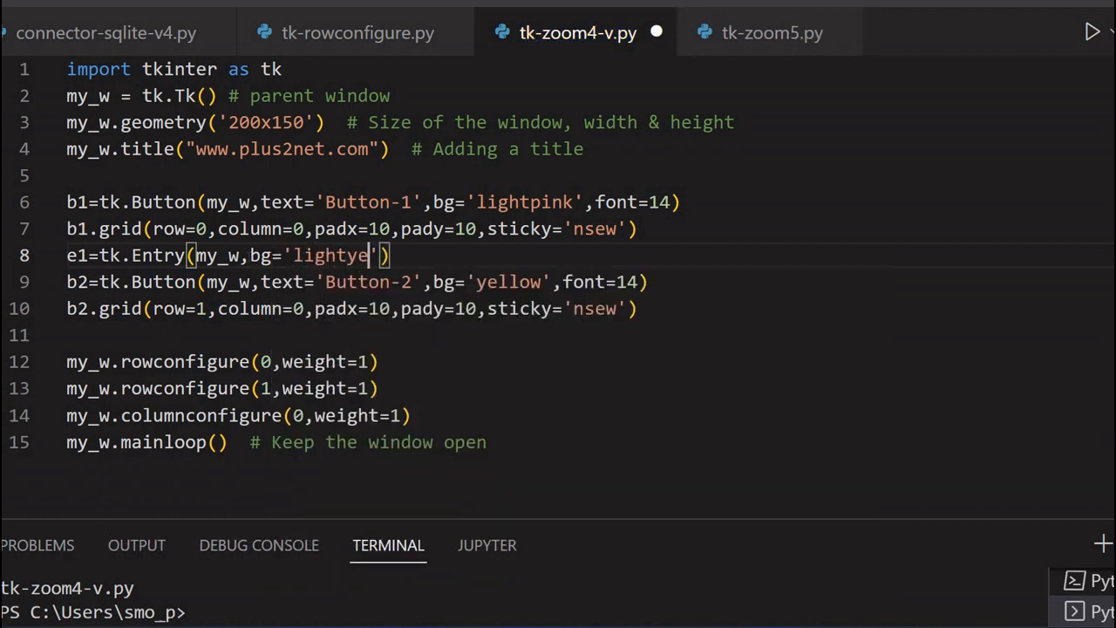
{"action": "type", "text": "llow"}
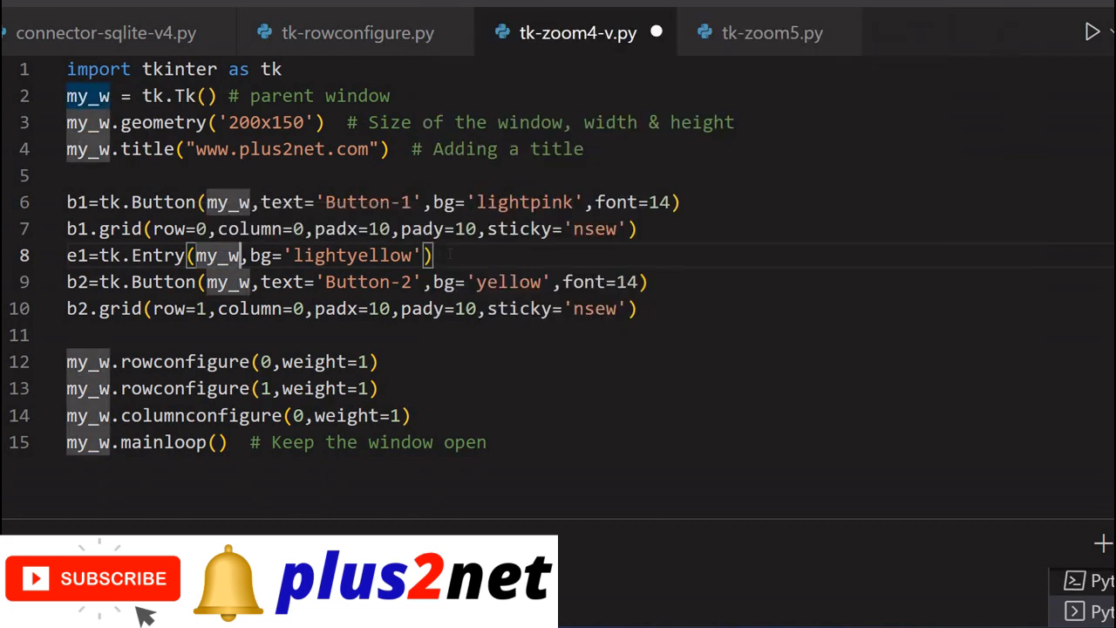
Step: Grid e1 at row 0, column 1 with padx=10, pady=10, sticky='nsew'
{"action": "key", "text": "Enter"}
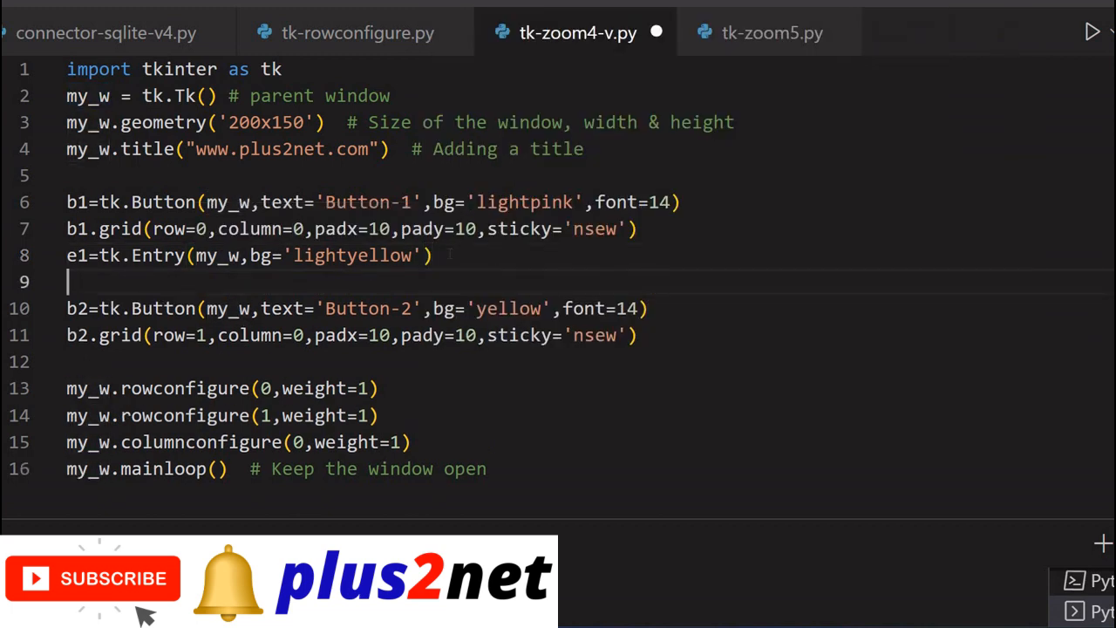
{"action": "type", "text": "e1.grid(row=0,column=1,"}
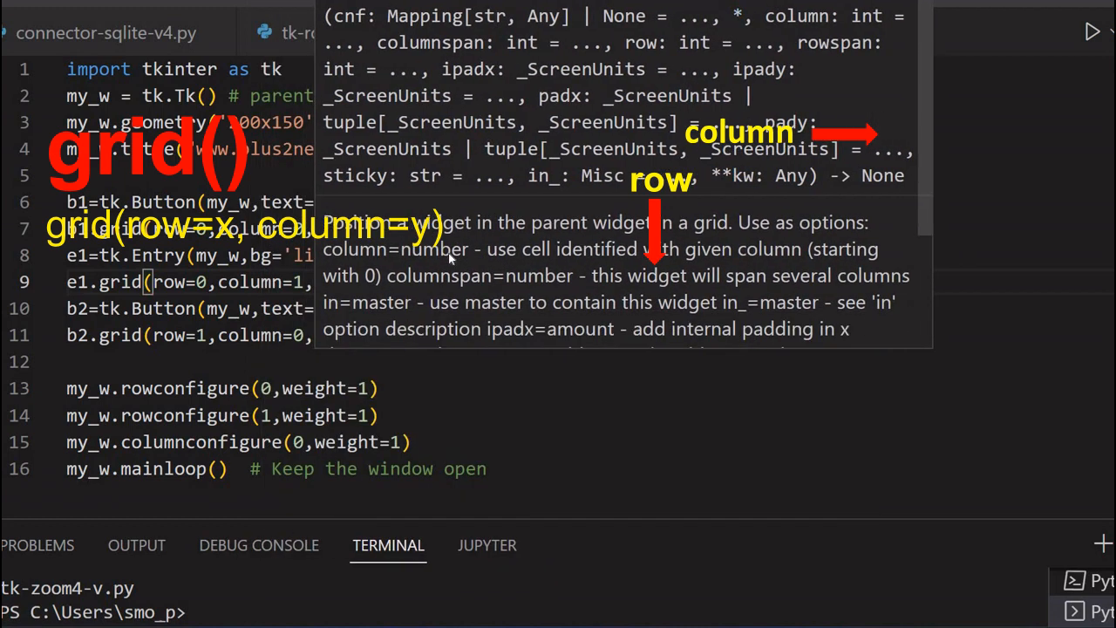
{"action": "type", "text": "padx=10,pady=10,sticky='nsew')"}
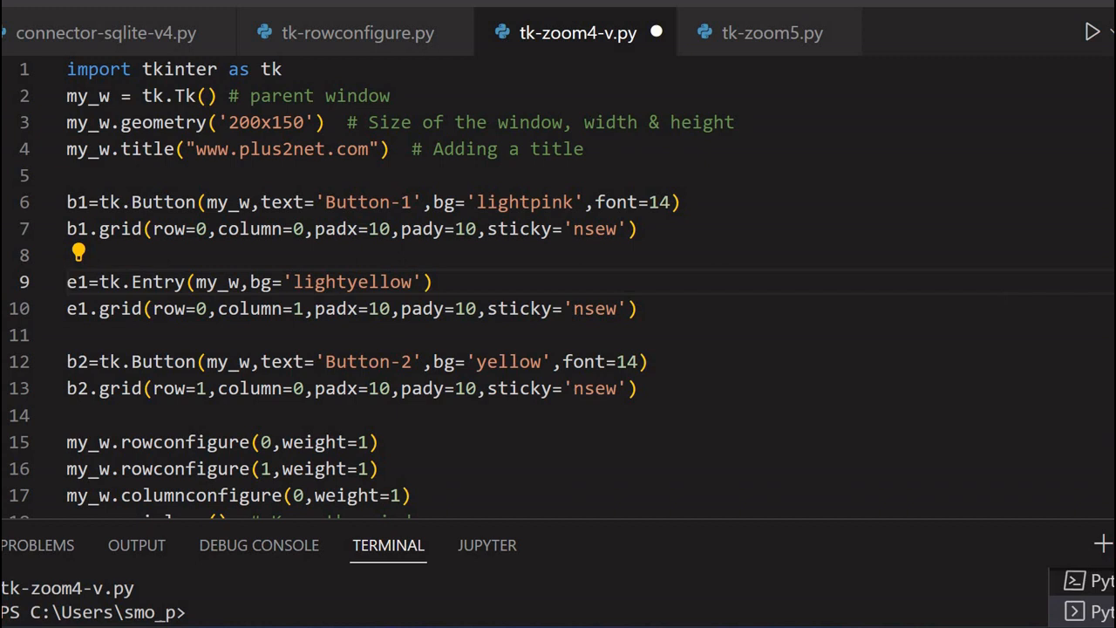
Step: Run the script and resize its window to see the light-yellow Entry beside Button-1
{"action": "scroll", "scroll_direction": "down", "scroll_amount": 3}
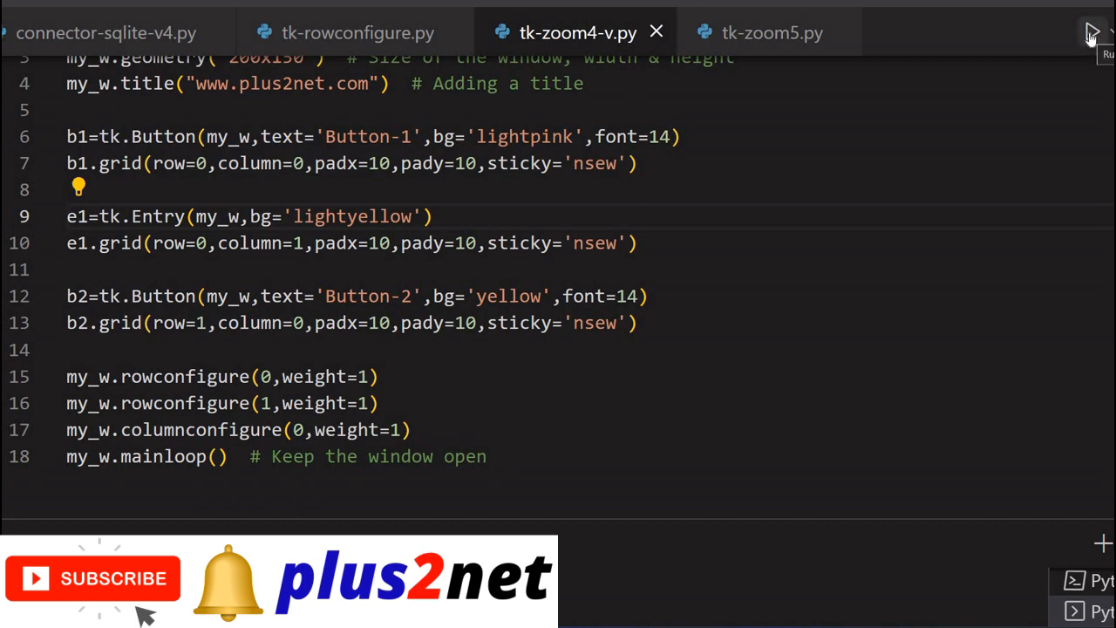
{"action": "left_click", "coordinate": [1092, 33]}
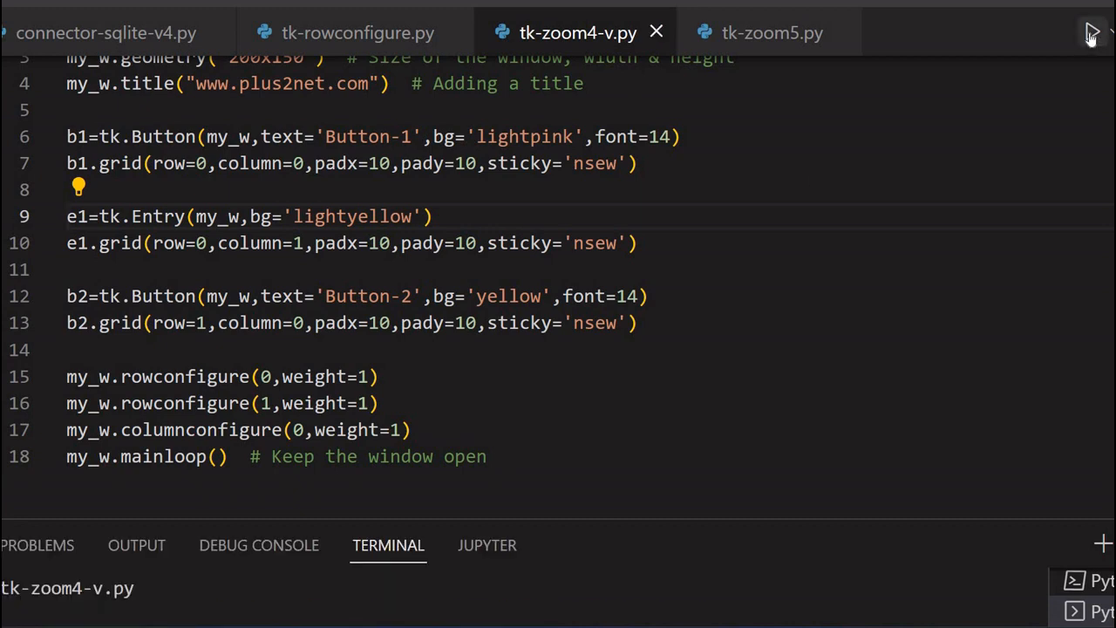
{"action": "left_click", "coordinate": [1092, 32]}
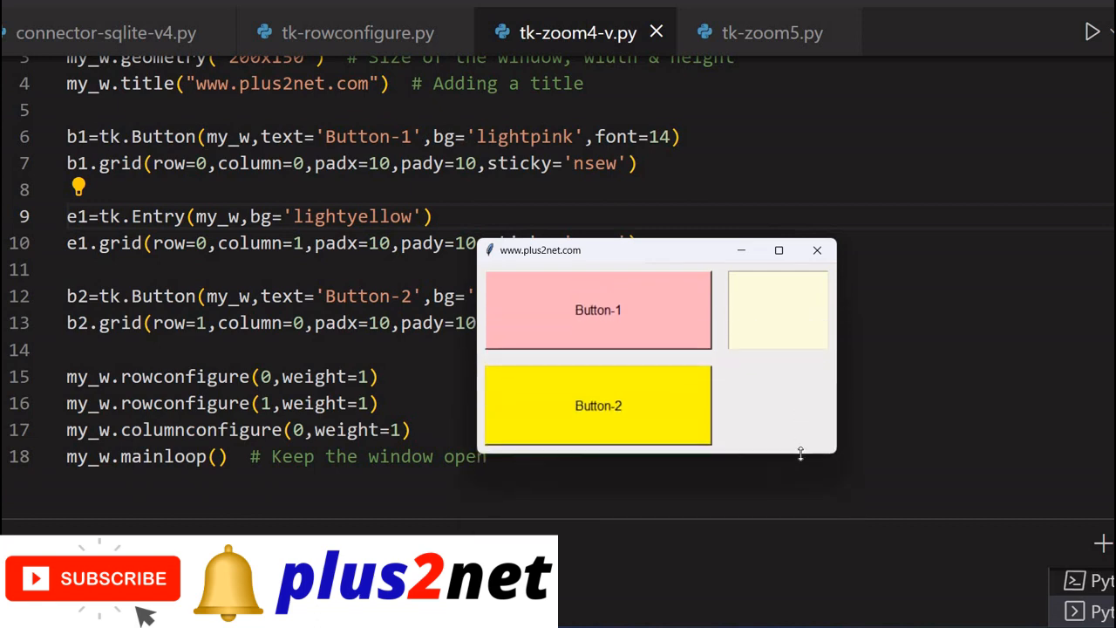
{"action": "left_click", "coordinate": [776, 310]}
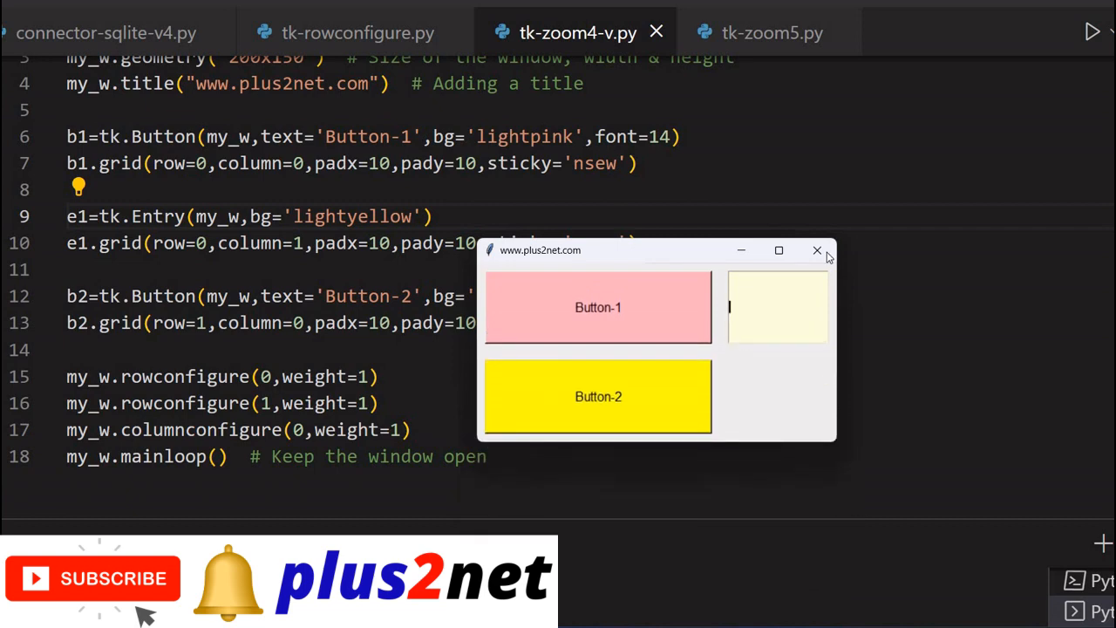
{"action": "mouse_move", "coordinate": [818, 250]}
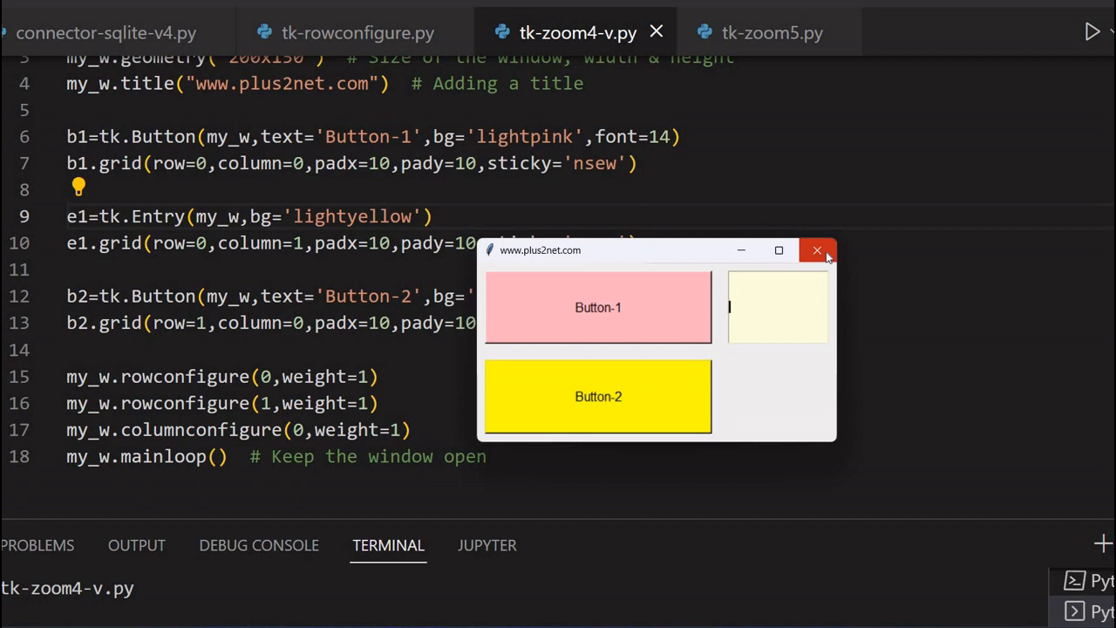
Step: Close the Tkinter window and add my_w.columnconfigure(1,weight=1)
{"action": "left_click", "coordinate": [817, 251]}
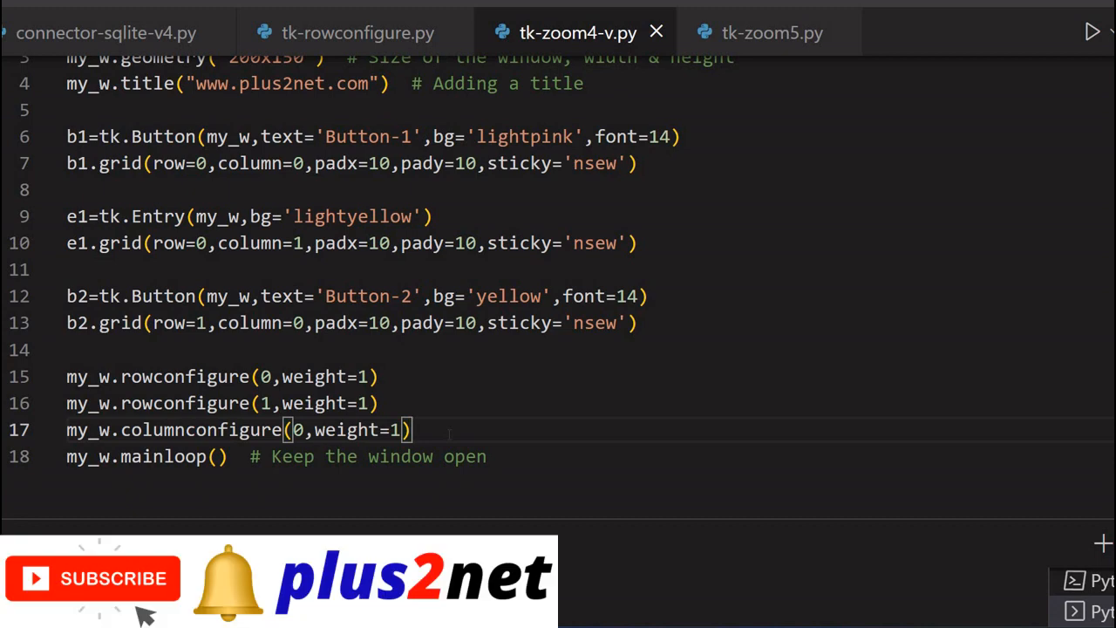
{"action": "triple_click", "coordinate": [235, 429]}
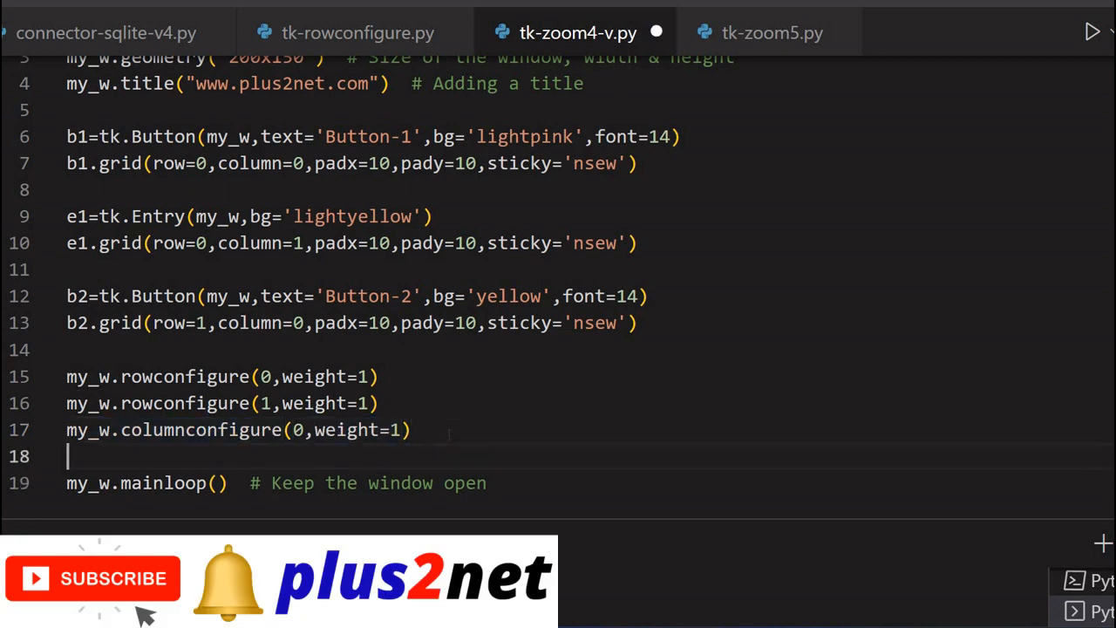
{"action": "type", "text": "my_w.columnconfigure(0,weight=1)"}
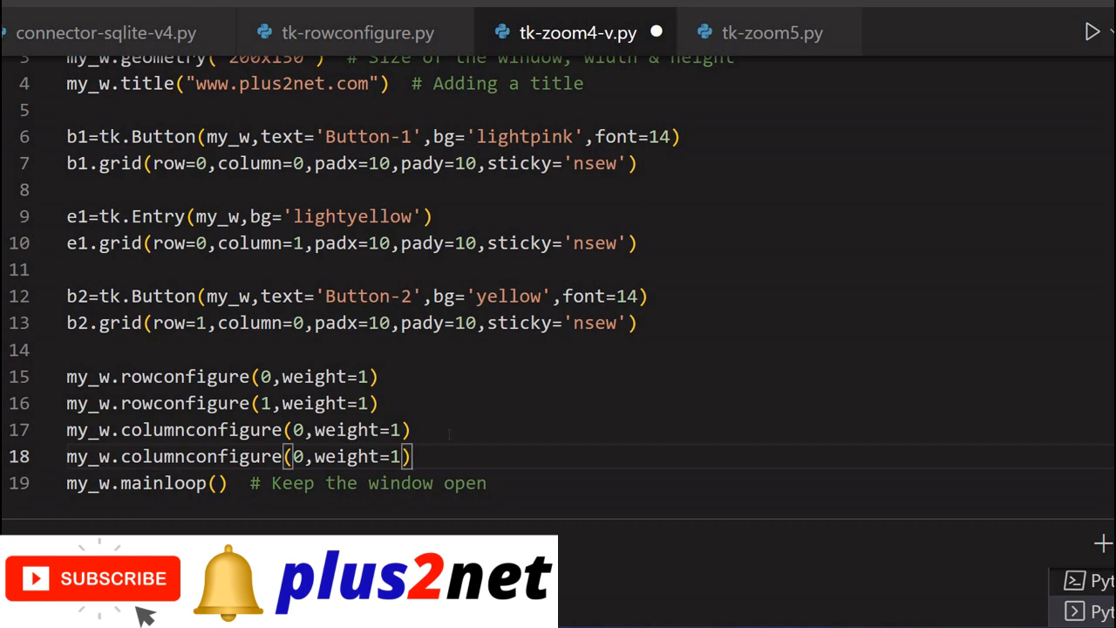
{"action": "double_click", "coordinate": [201, 429]}
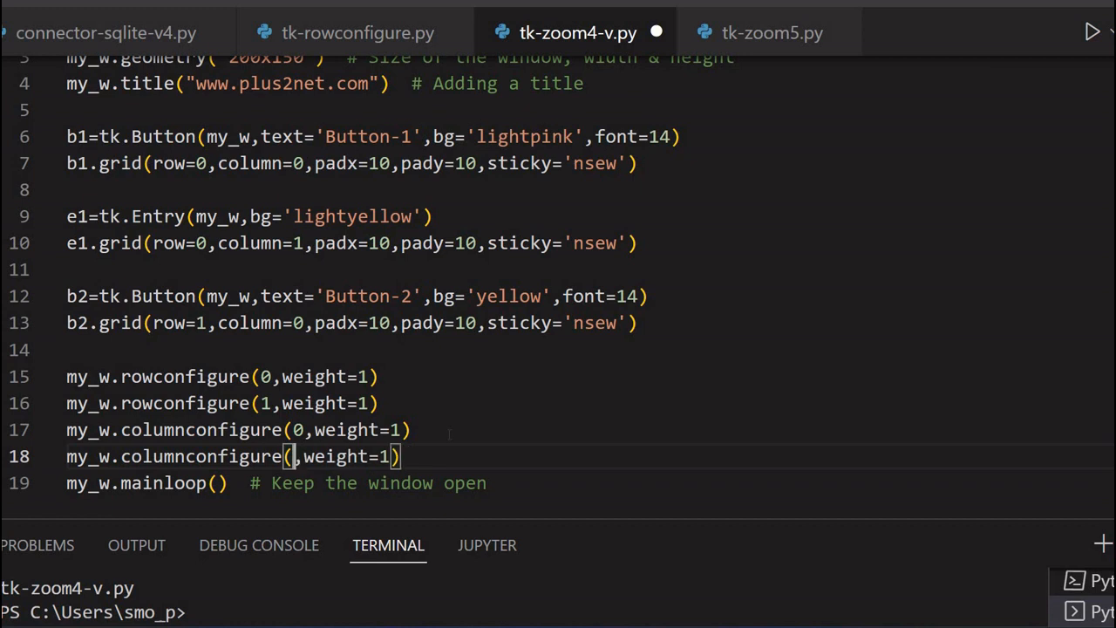
{"action": "type", "text": "1"}
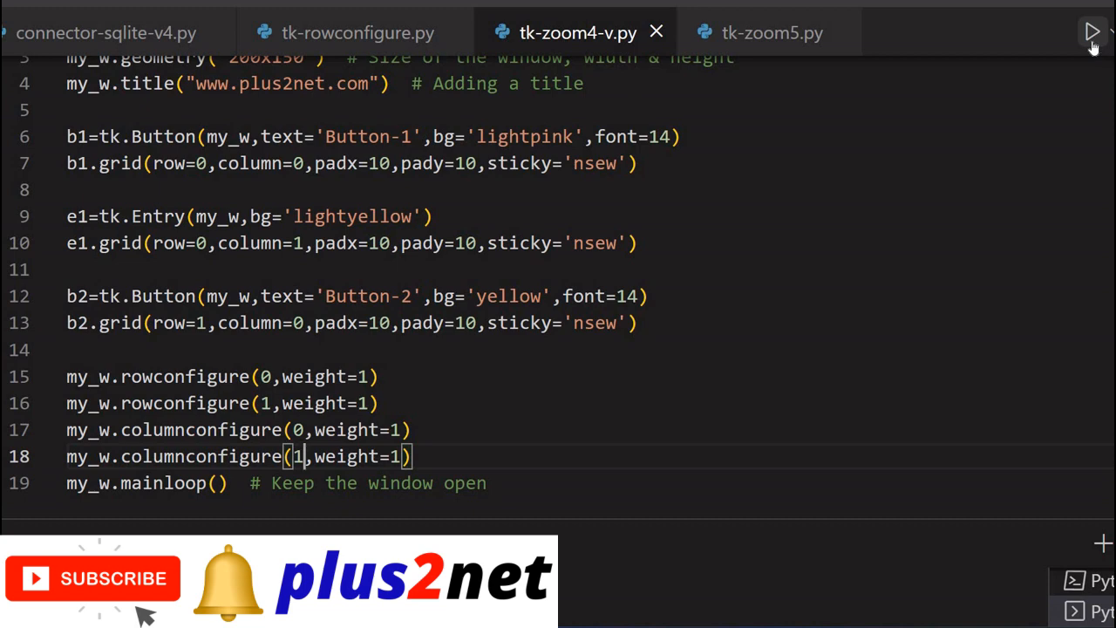
Step: Rerun the script with both column weights and focus the light-yellow Entry
{"action": "left_click", "coordinate": [1093, 32]}
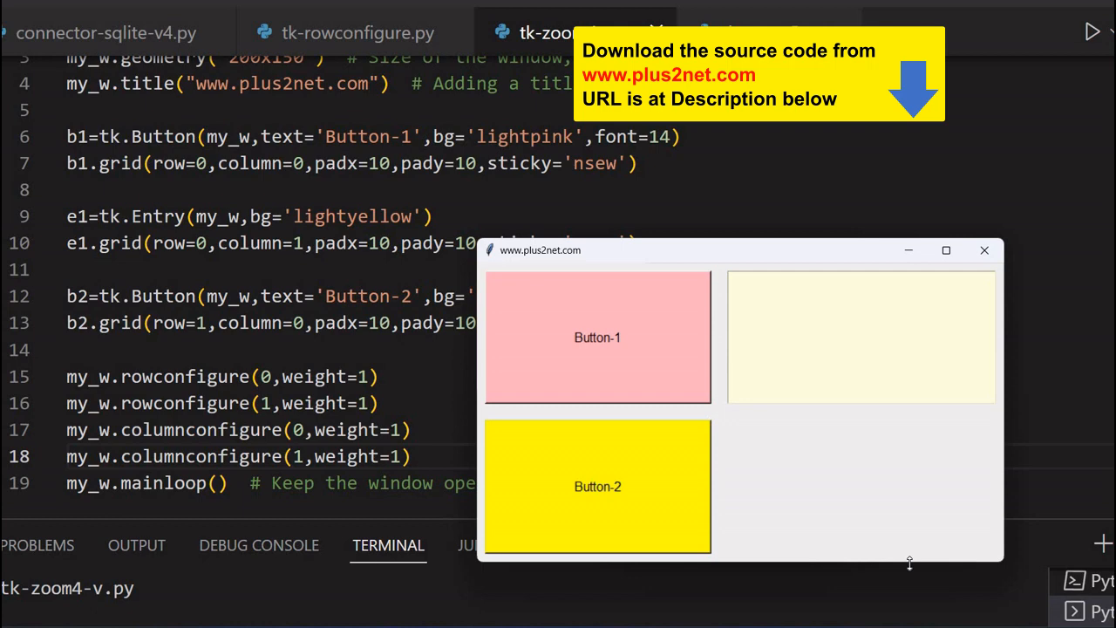
{"action": "mouse_move", "coordinate": [1010, 464]}
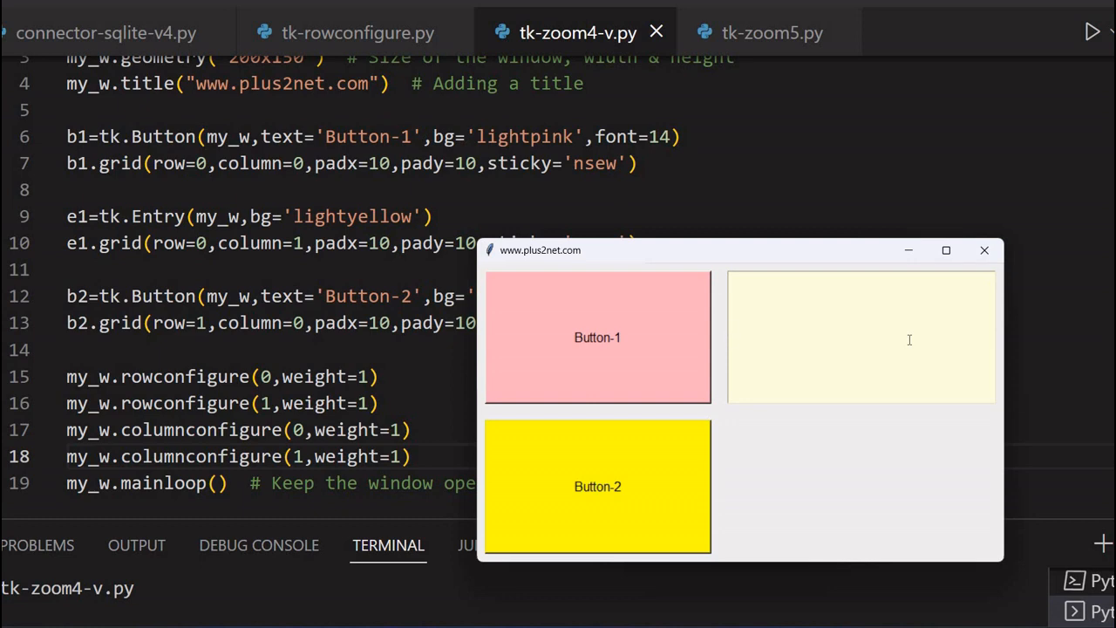
{"action": "left_click", "coordinate": [859, 338]}
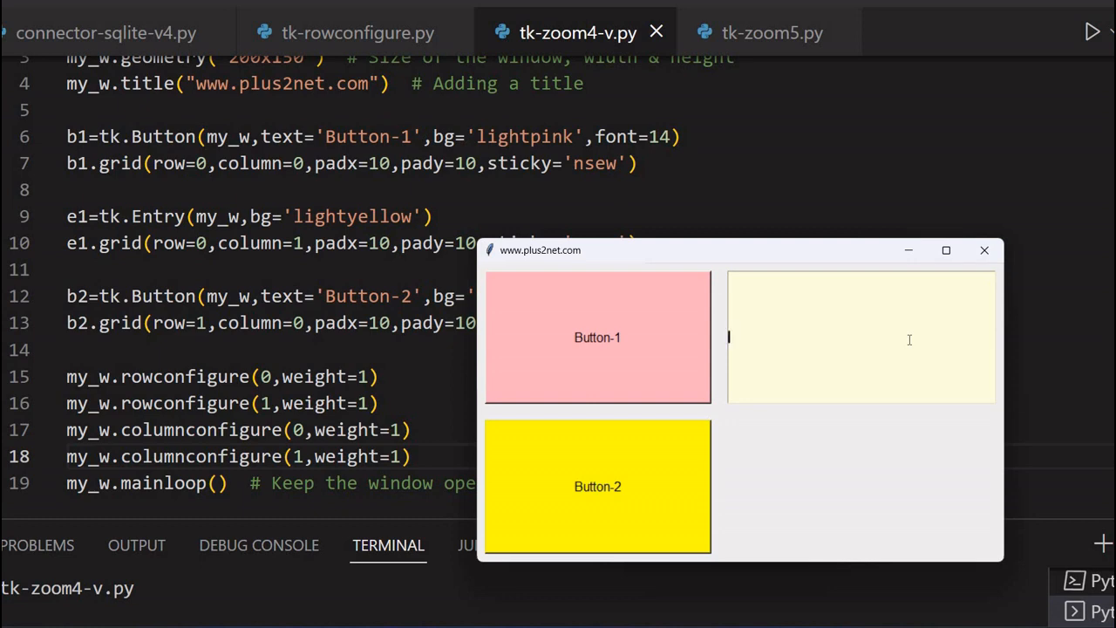